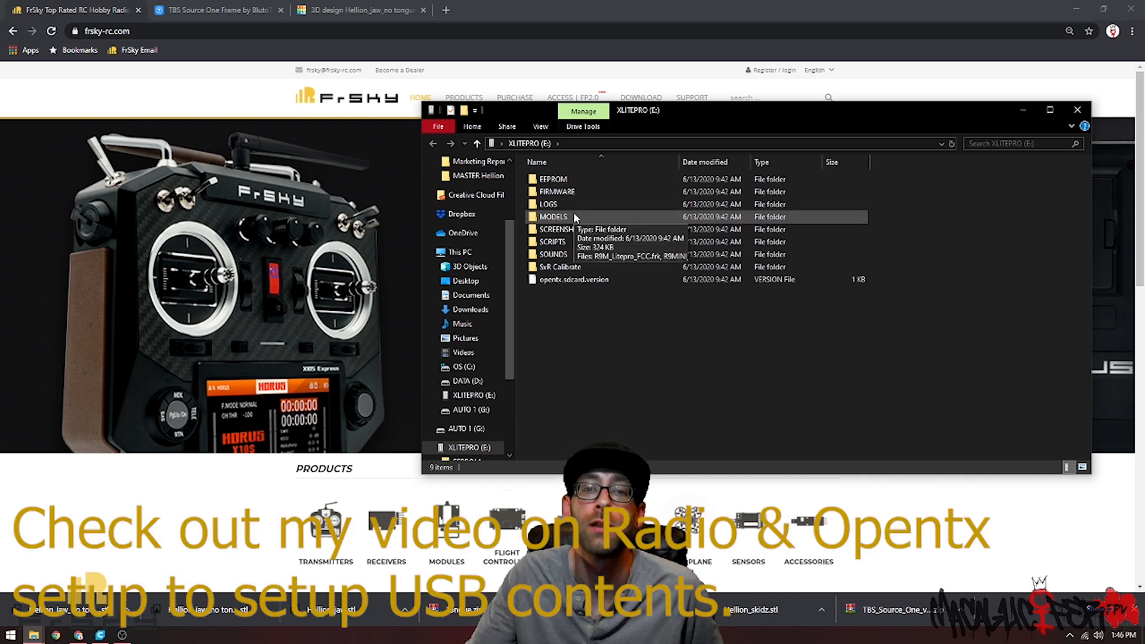
- Review the FIRMWARE folder on the XLITEPRO (E:) radio drive, then close File Explorer
double_click(559, 191)
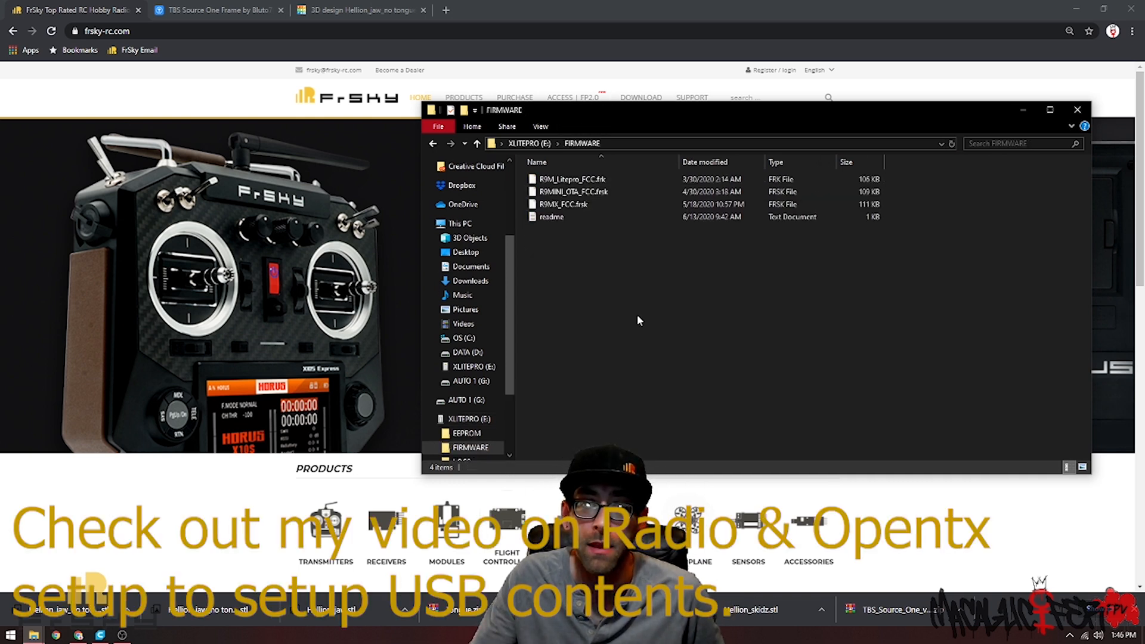
left_click(573, 191)
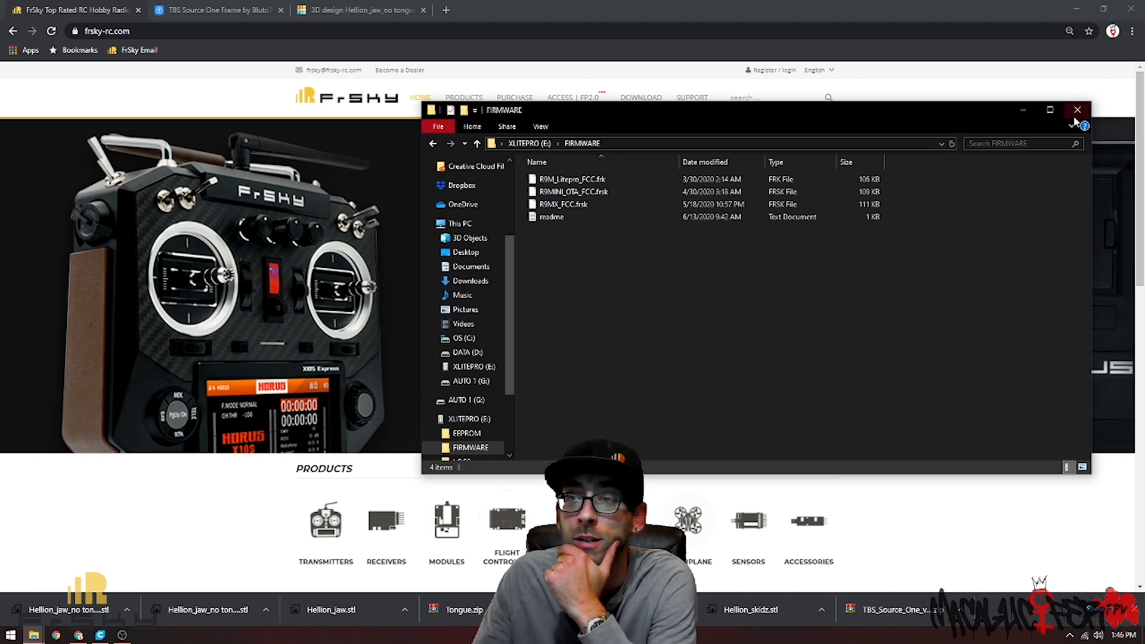
left_click(1076, 110)
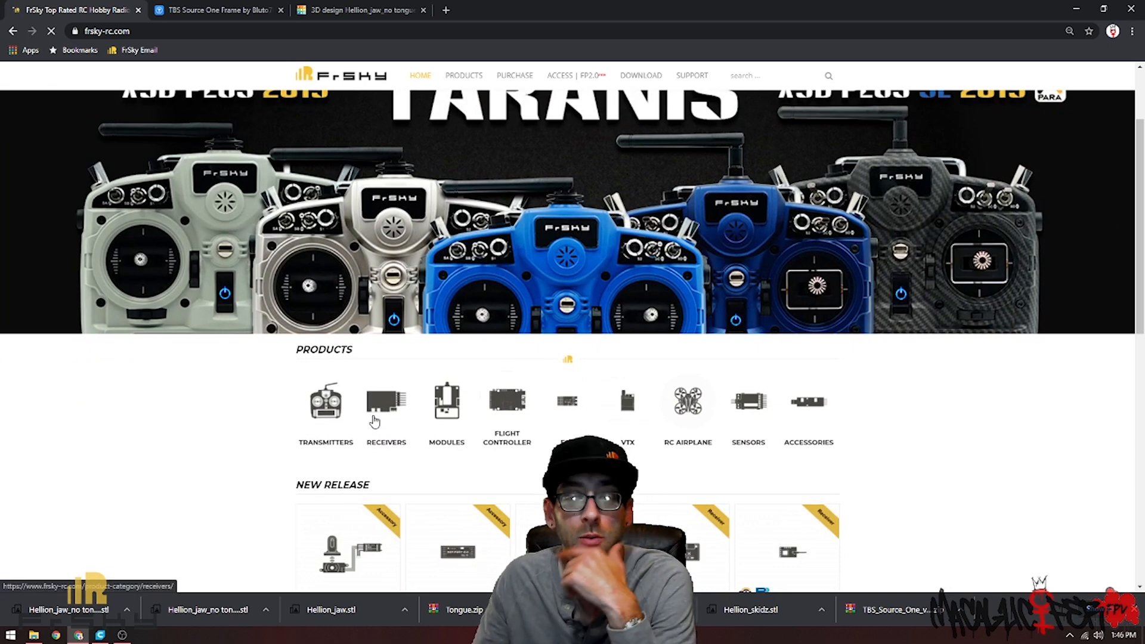
- Navigate from FrSky's Receivers category to the R9 MX product's download page
left_click(385, 402)
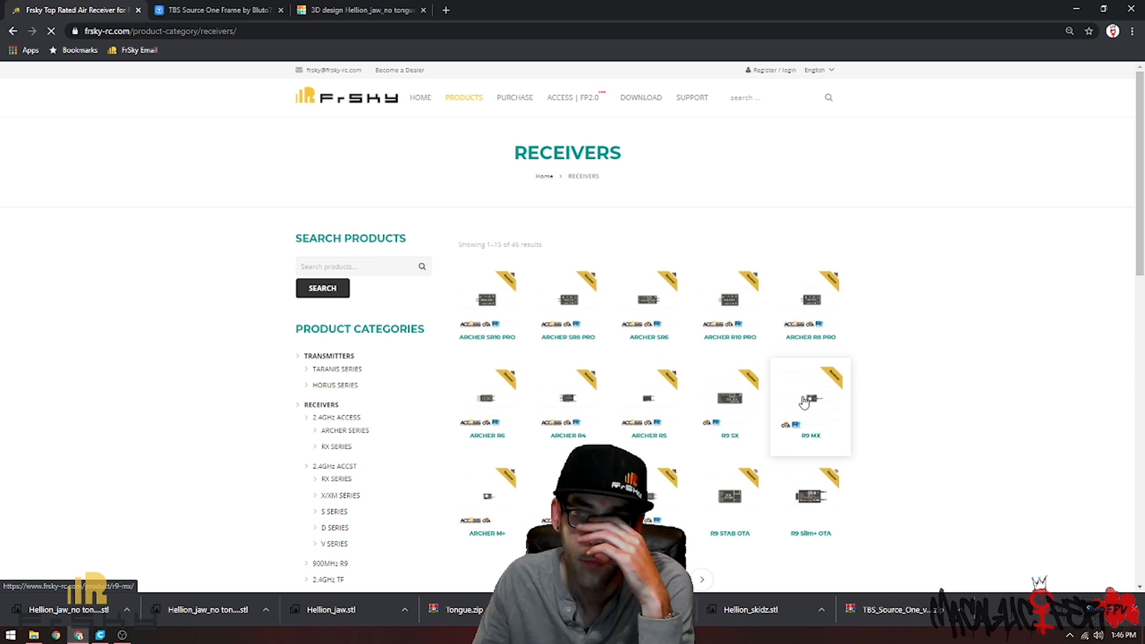
left_click(810, 402)
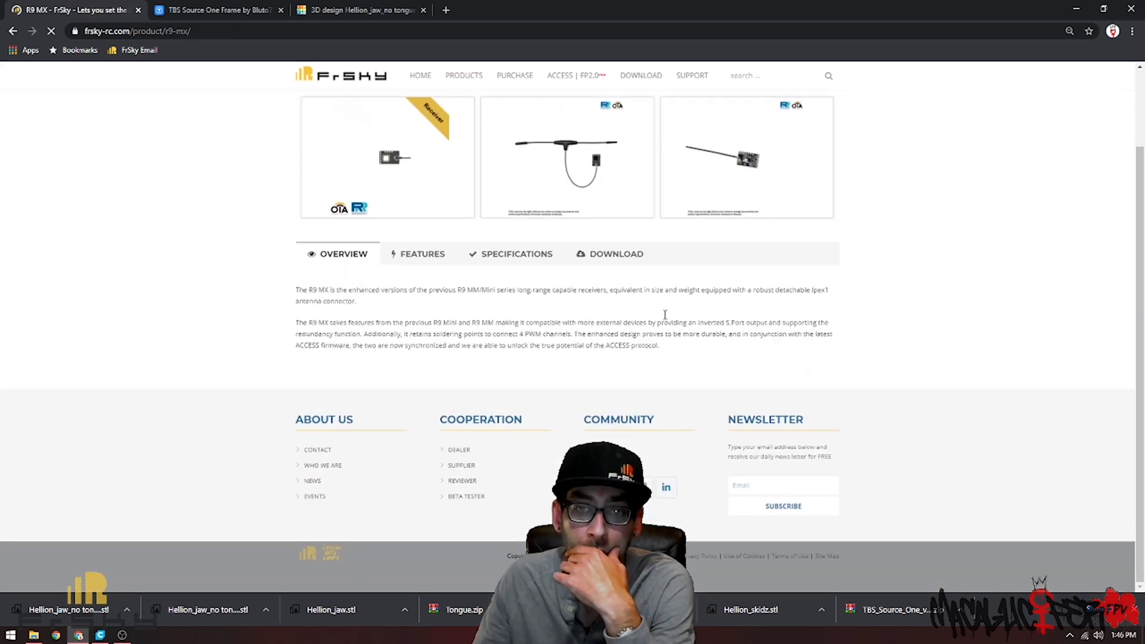
left_click(615, 253)
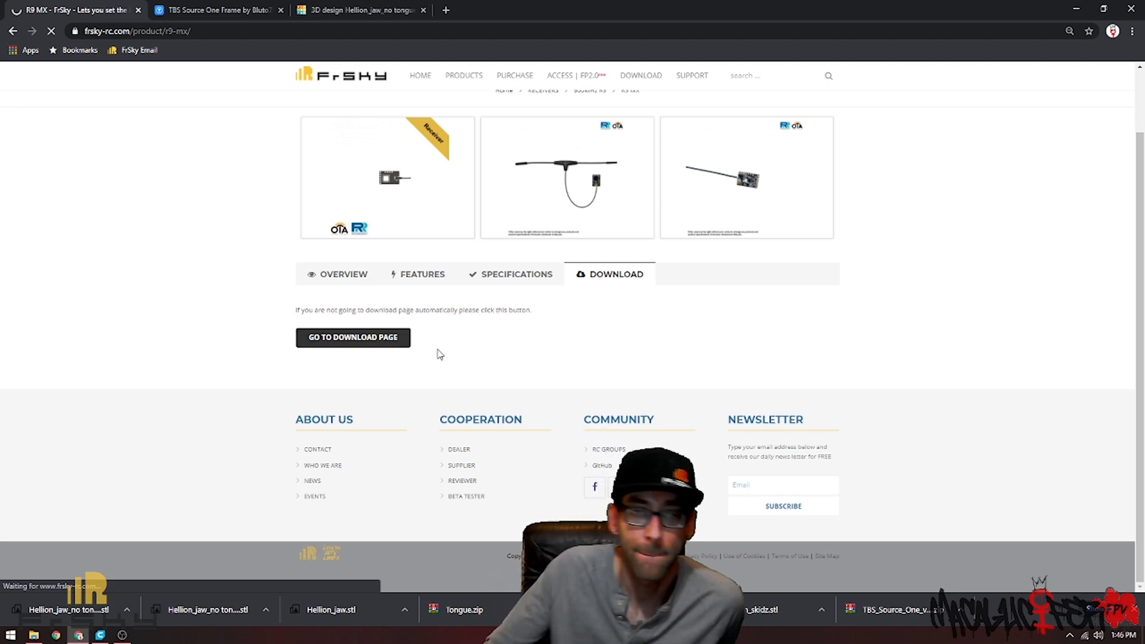
left_click(353, 338)
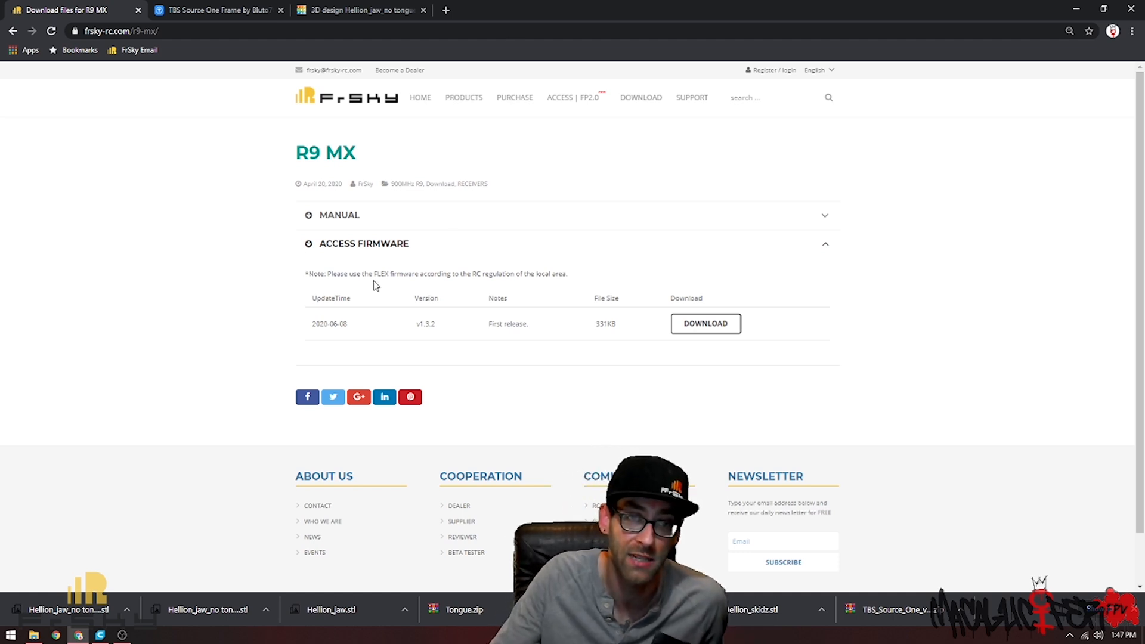
mouse_move(349, 151)
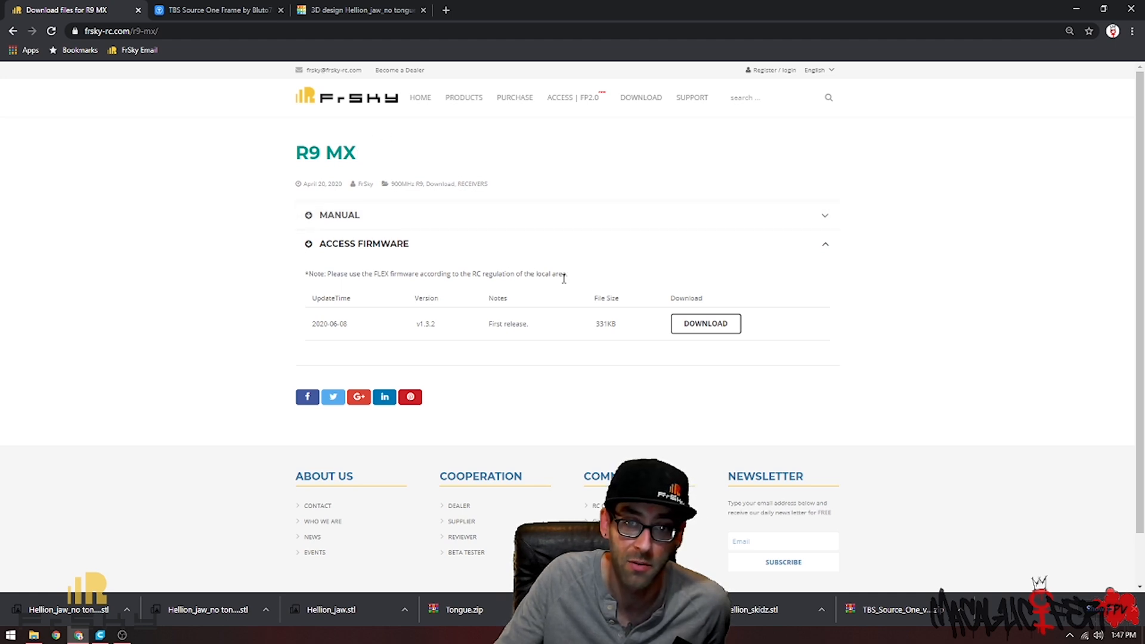
- Download the R9 MX ACCESS firmware v1.3.2 zip and show its options in the download bar
left_click(704, 324)
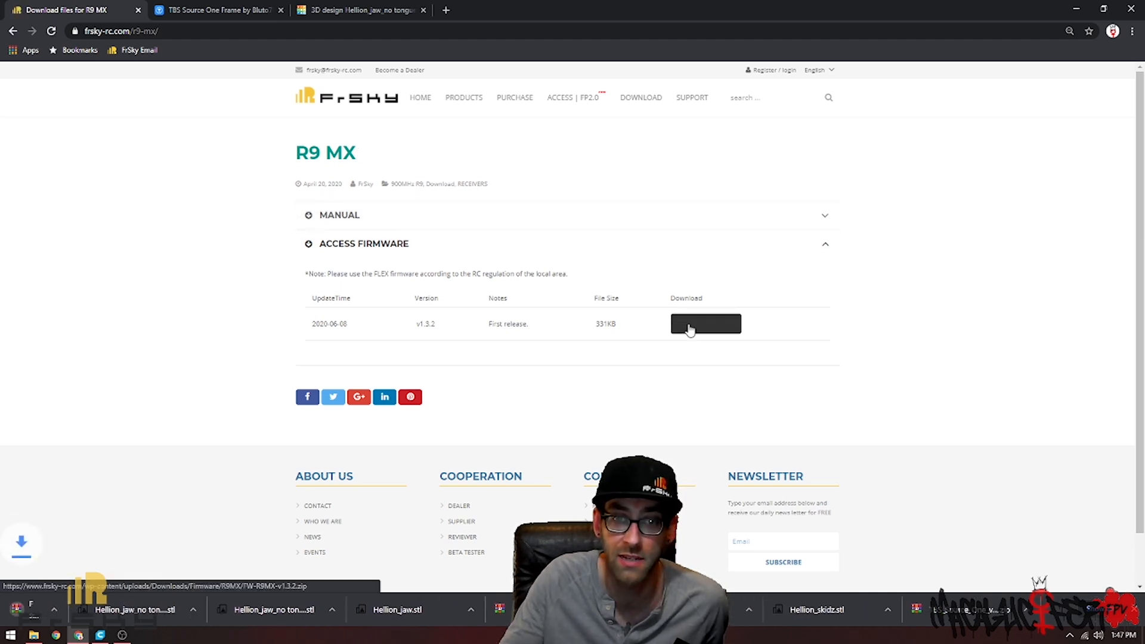
left_click(704, 323)
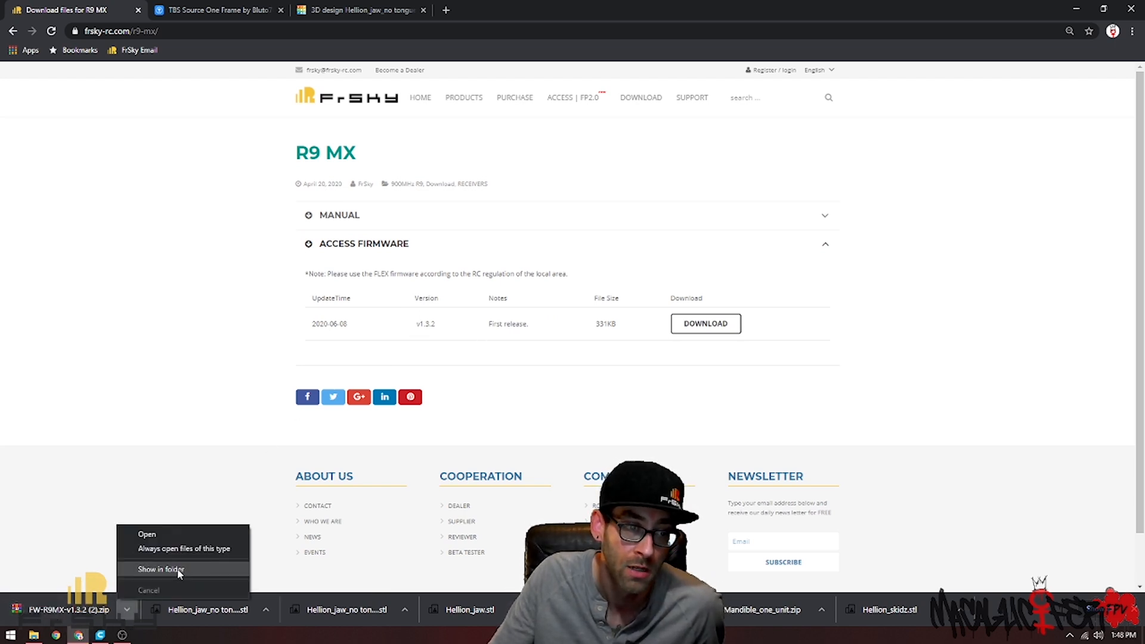
- Extract R9MX_FCC.frsk from the FW-R9MX-v1.3.2 folder of the downloaded zip to a chosen destination
left_click(161, 569)
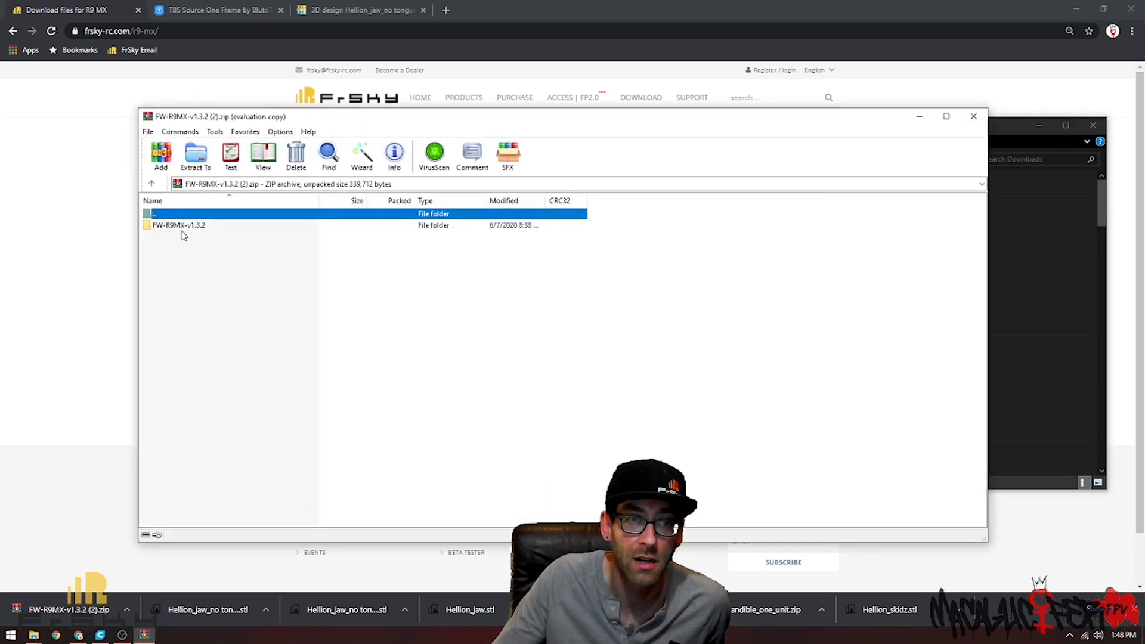
double_click(179, 226)
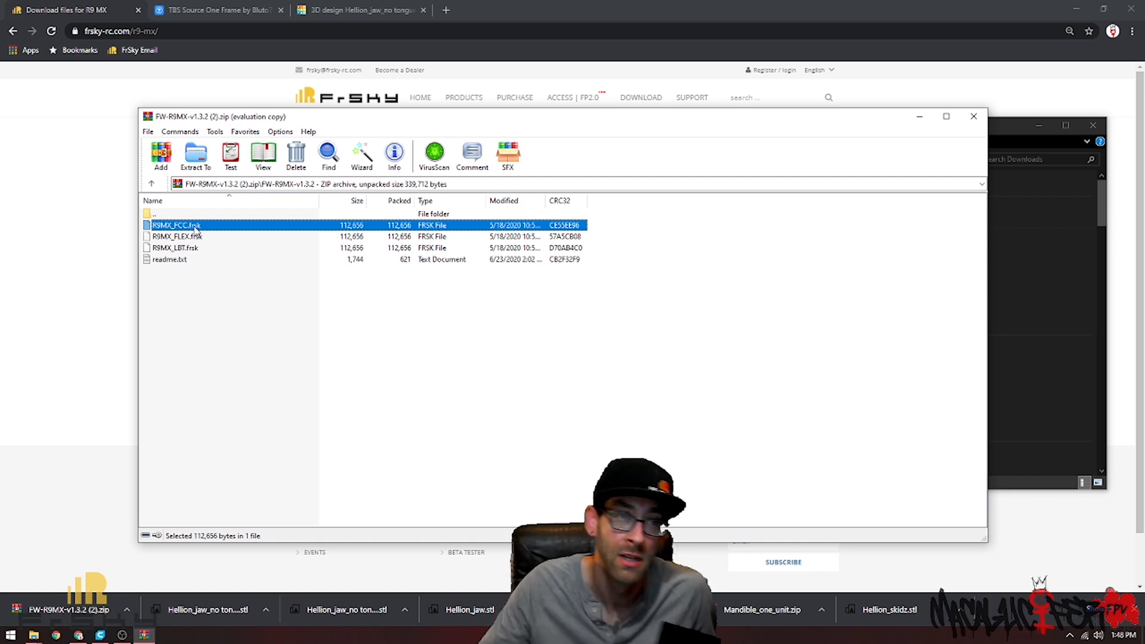
left_click(194, 155)
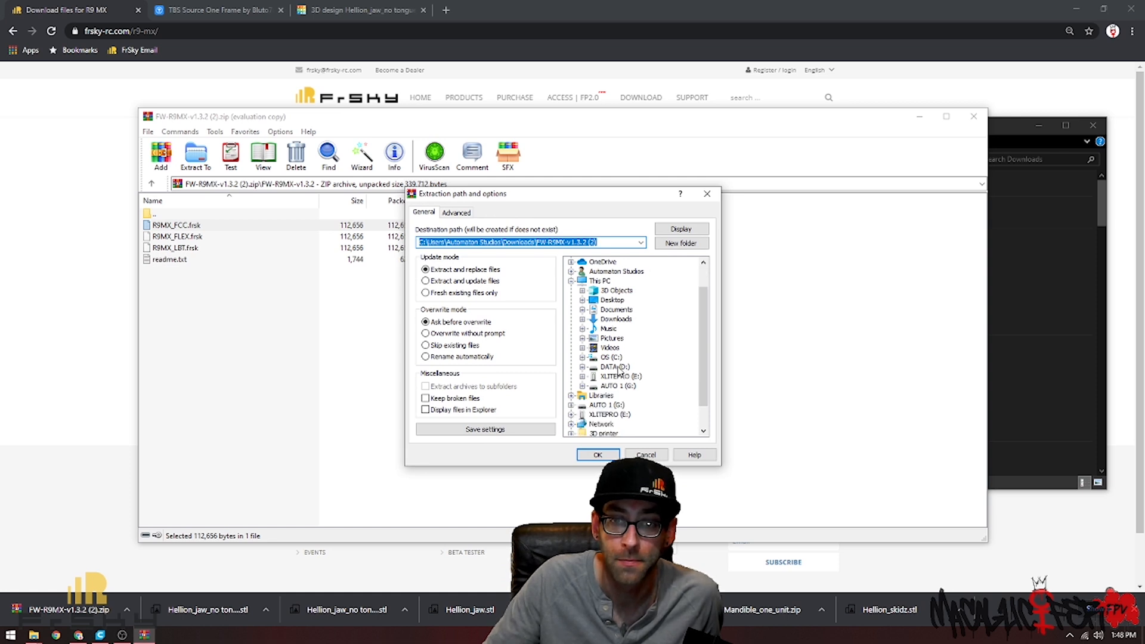
left_click(612, 375)
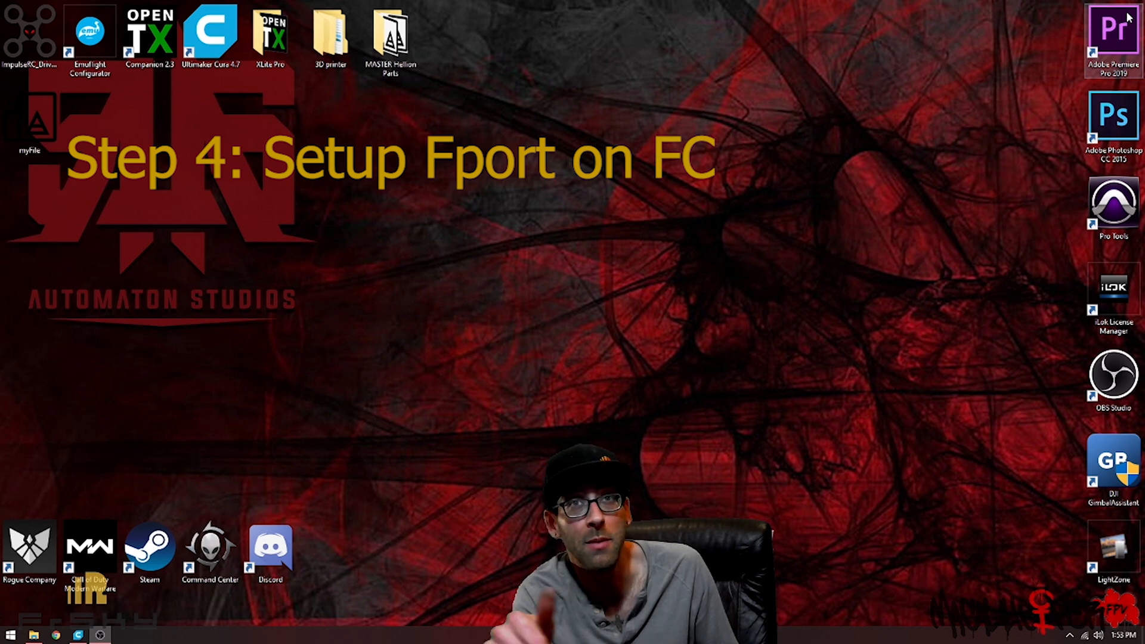
- Launch Emuflight Configurator from its desktop shortcut
double_click(90, 28)
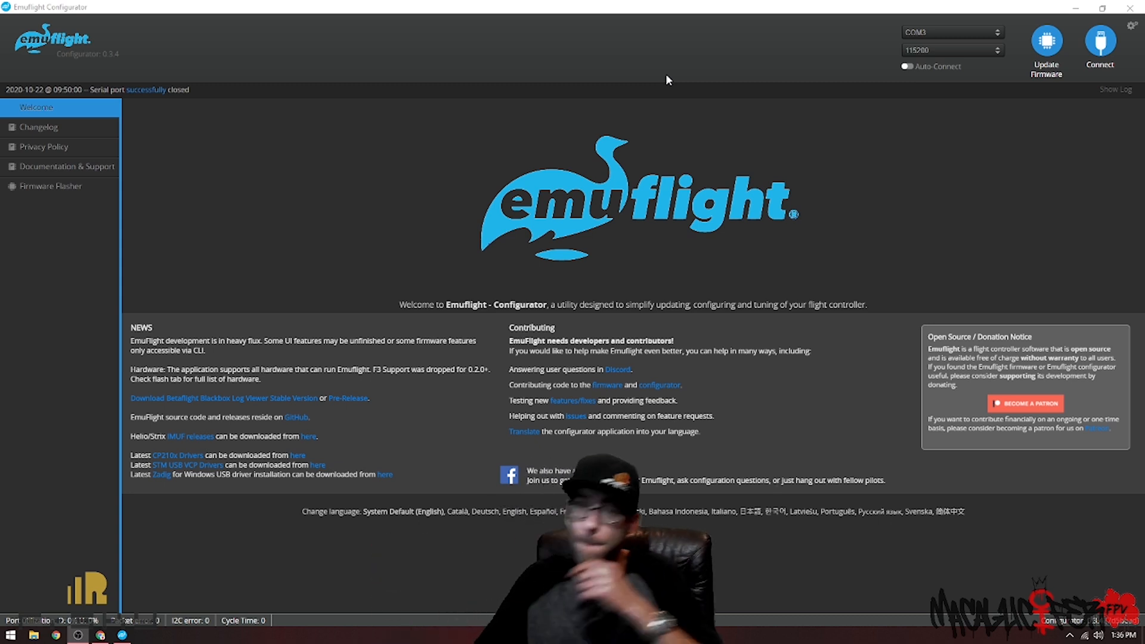
- Connect to the board, disable Serial Rx on UART1 in Ports, then save and reboot
left_click(1099, 41)
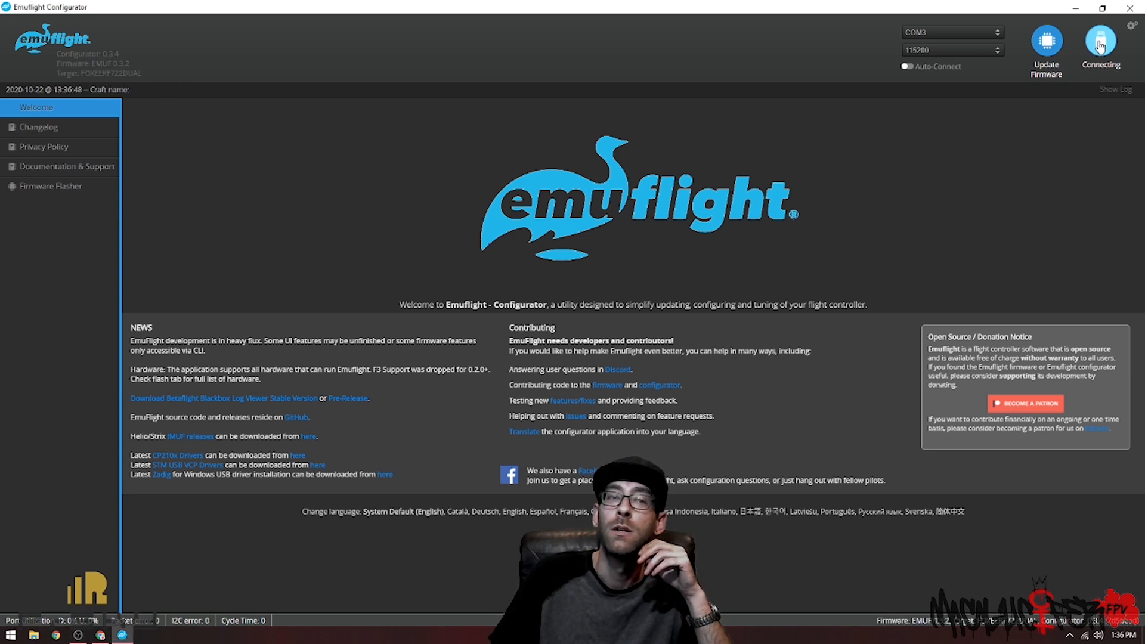
left_click(1099, 42)
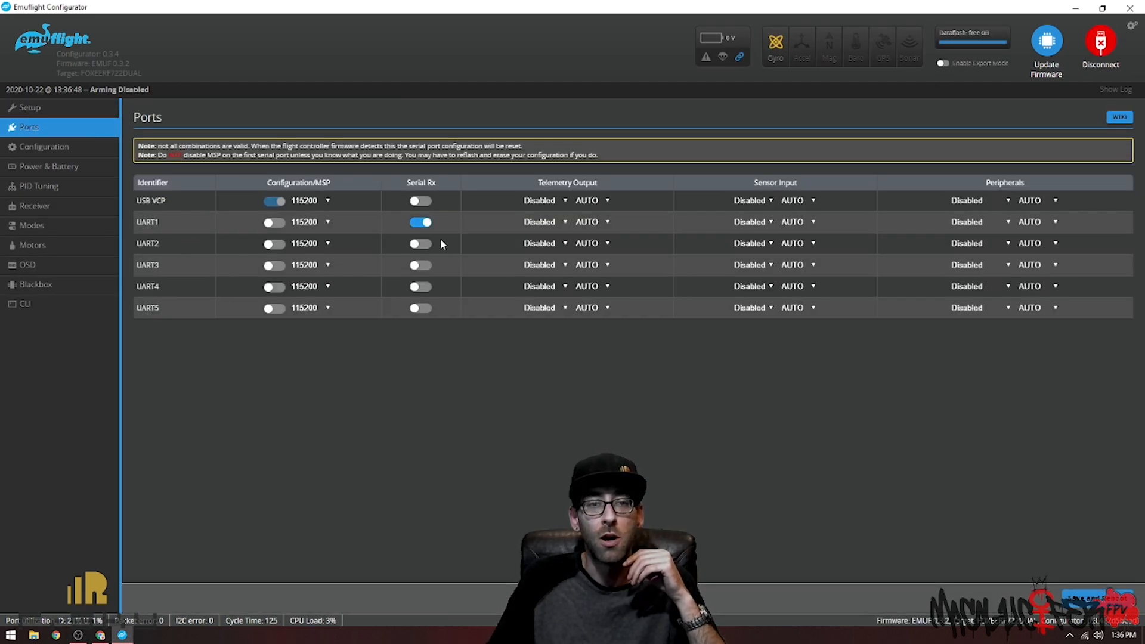
left_click(420, 222)
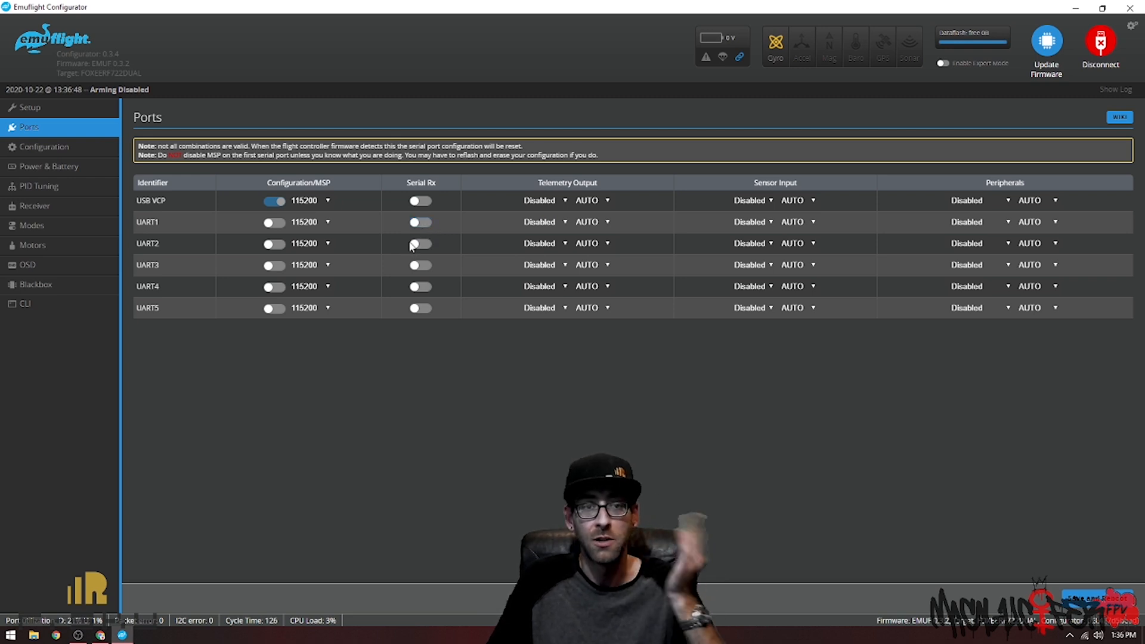
mouse_move(408, 252)
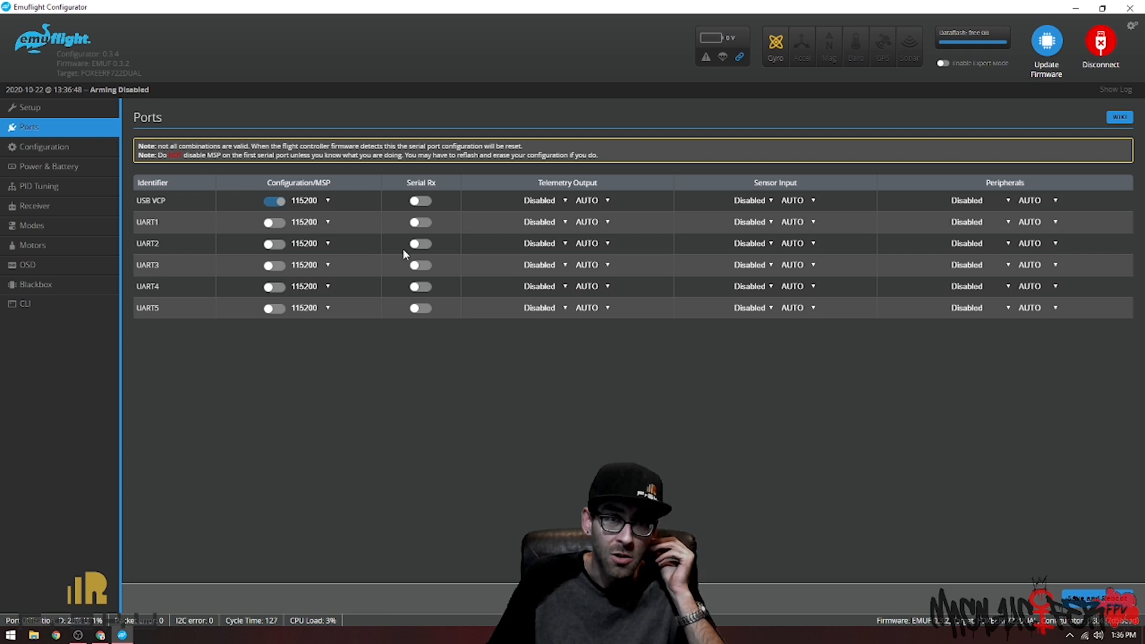
left_click(420, 244)
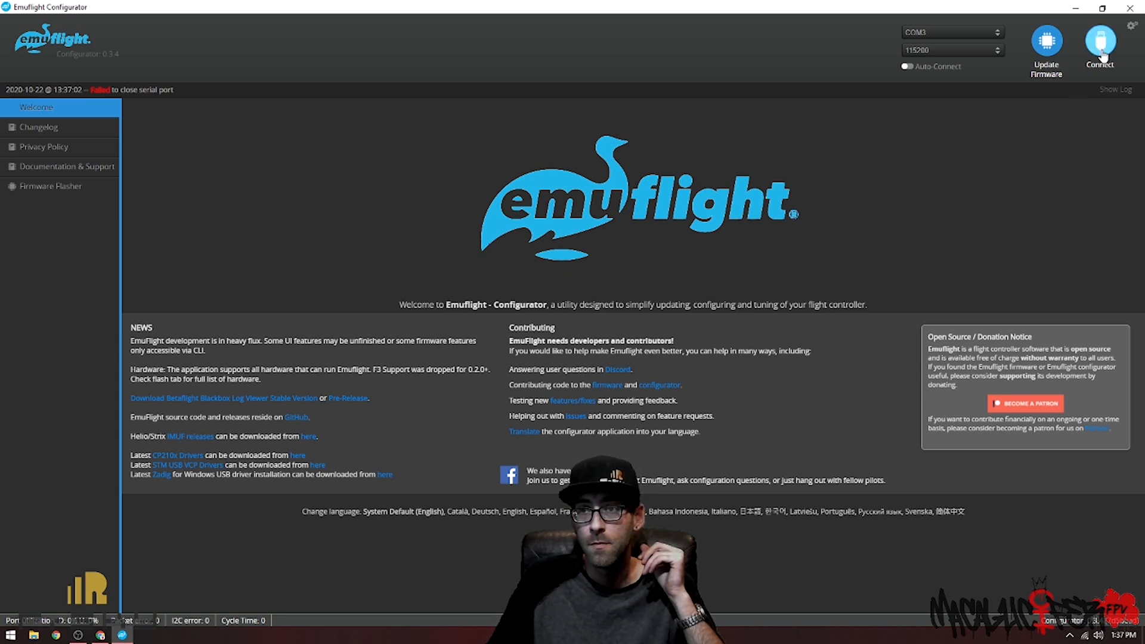
- Reconnect and set the ESC motor protocol to DSHOT1200 in Configuration
left_click(1100, 45)
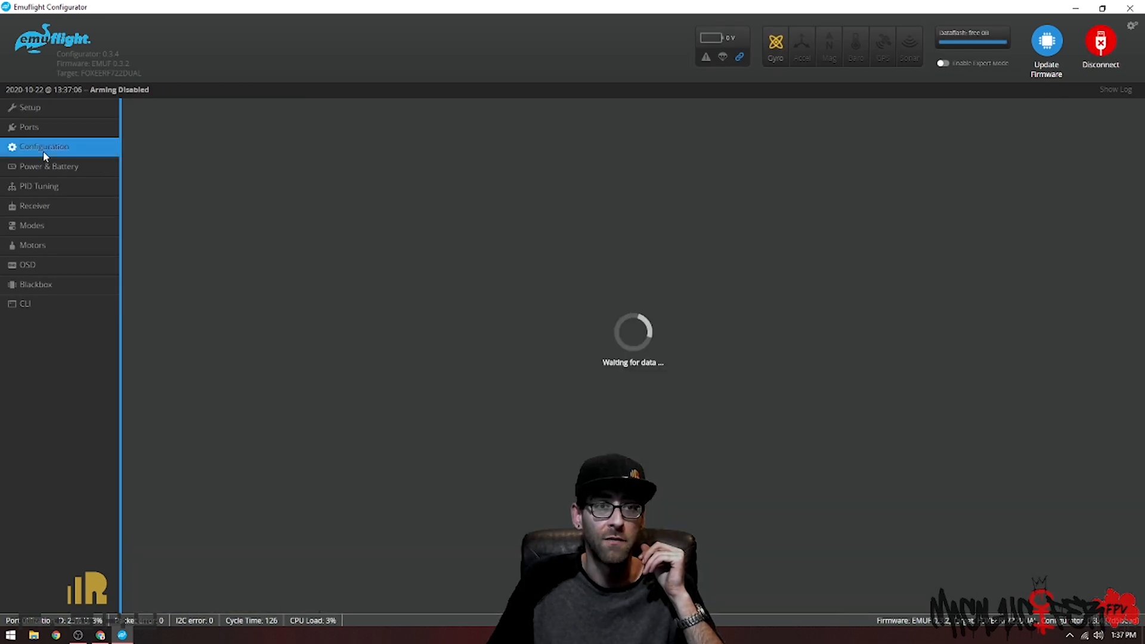
left_click(43, 145)
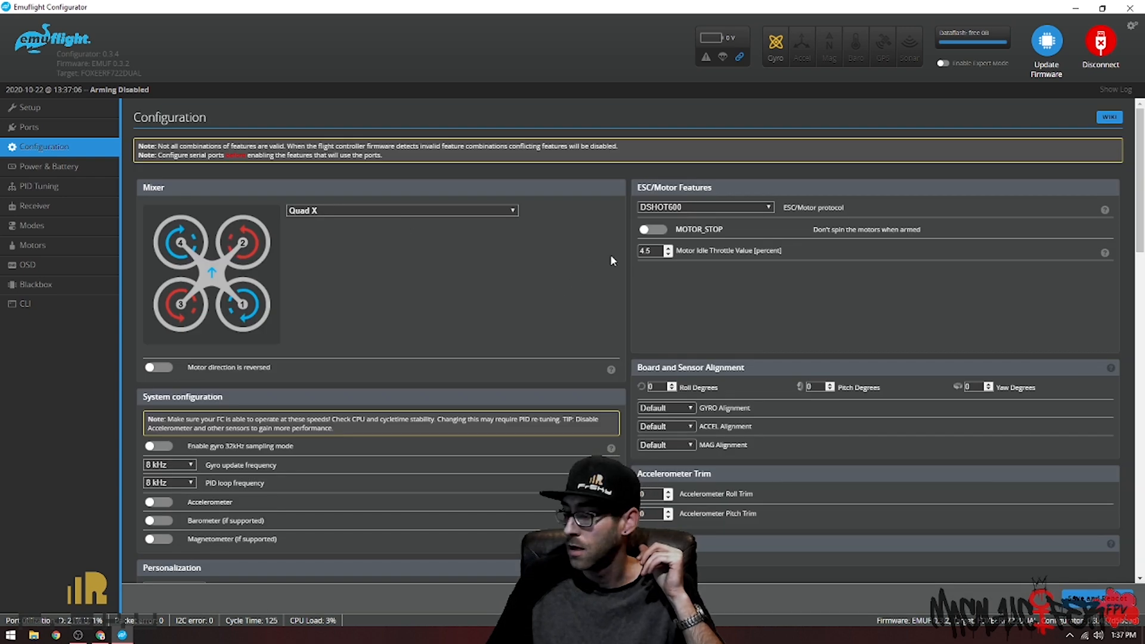
left_click(705, 206)
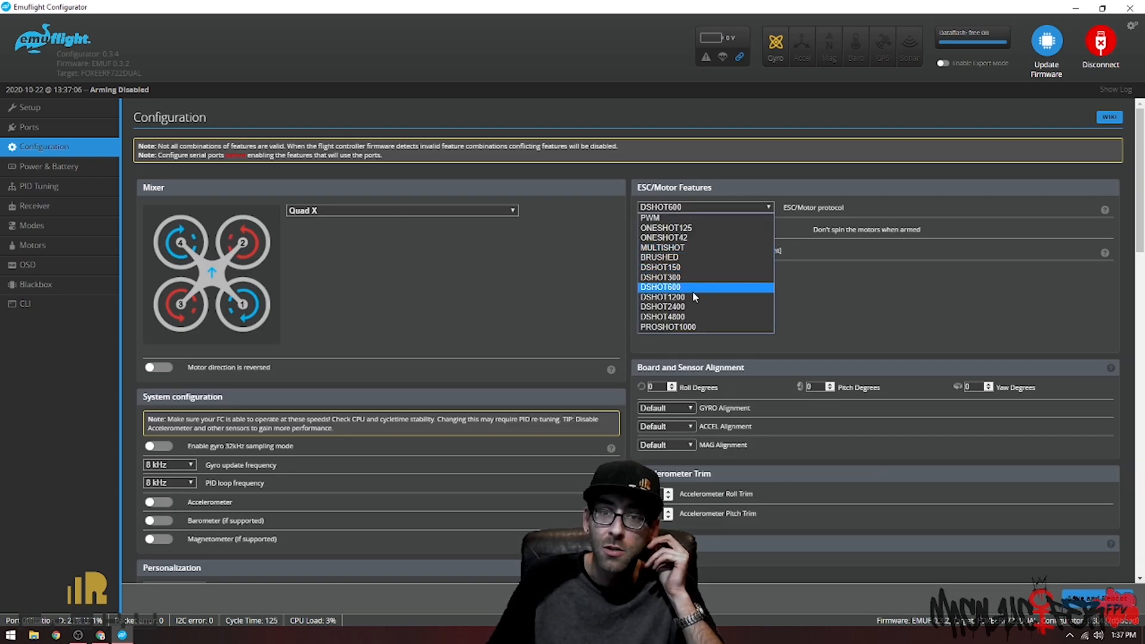
left_click(662, 297)
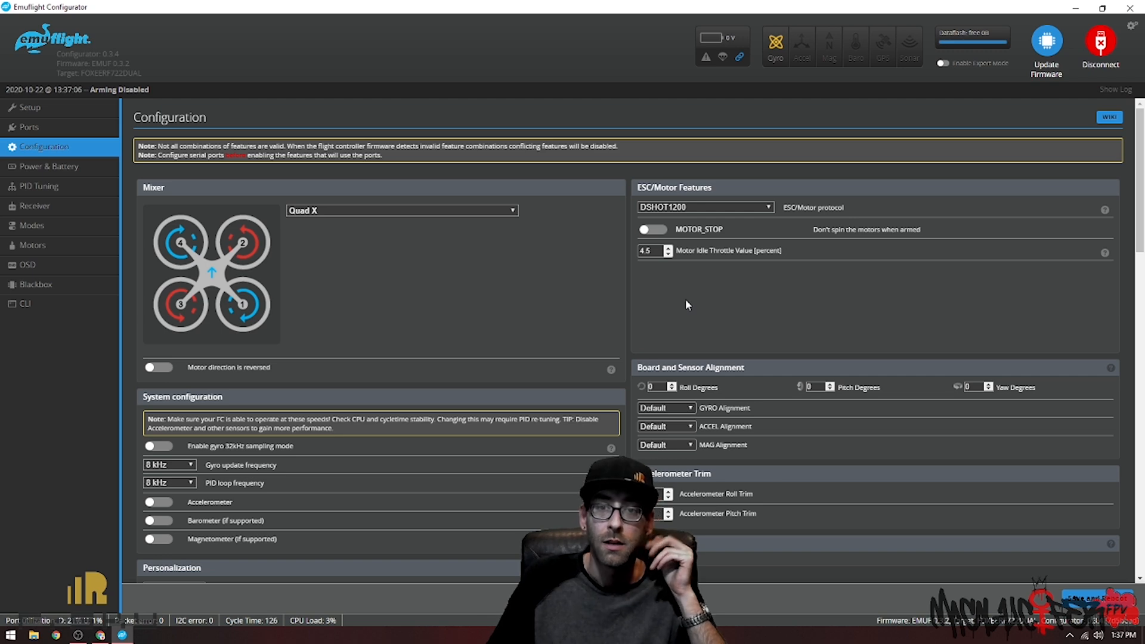
scroll("down", 3)
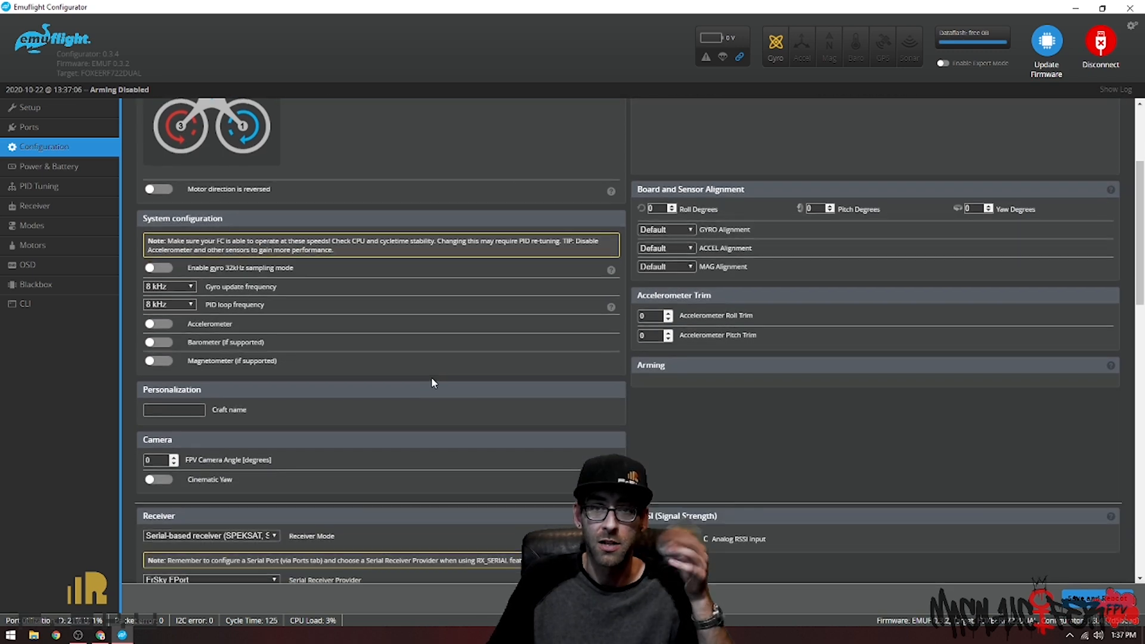
scroll("down", 3)
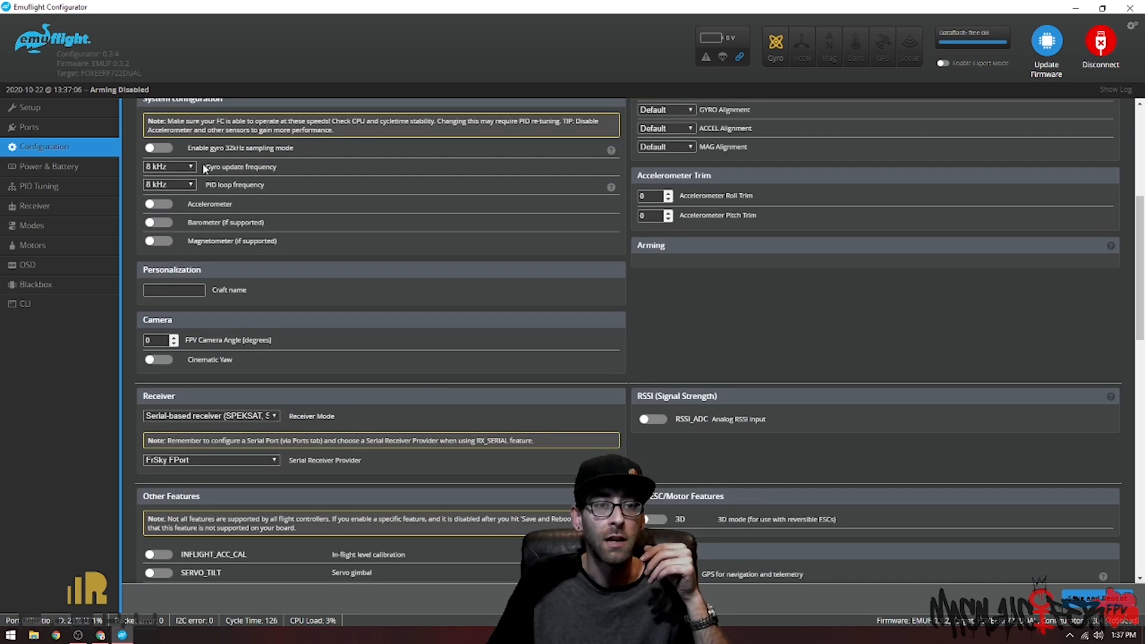
scroll("down", 3)
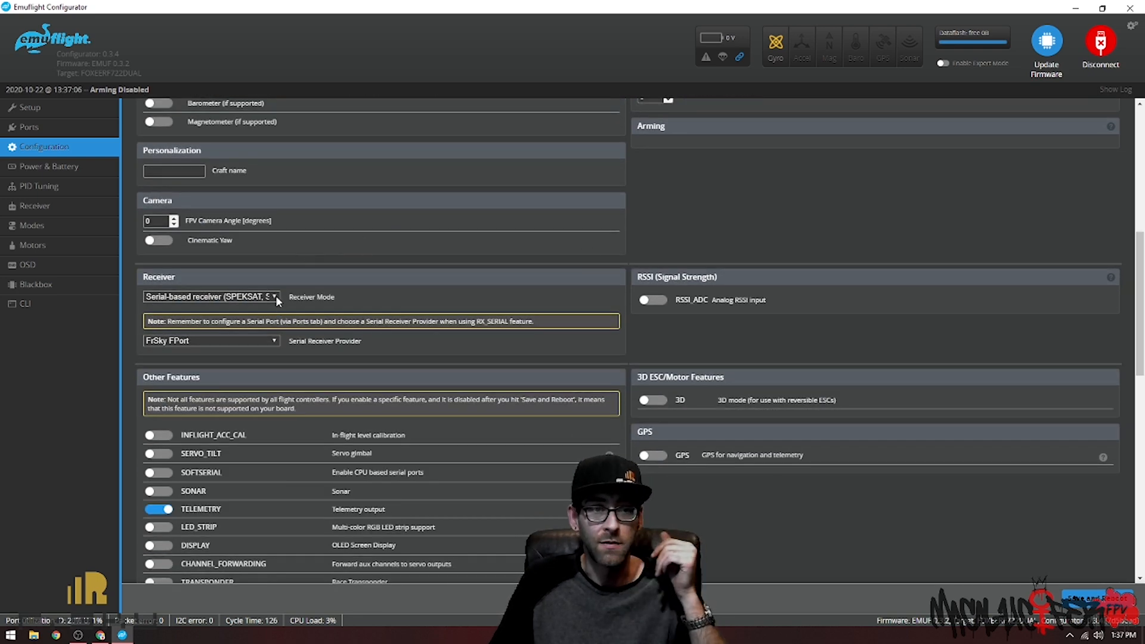
- Set the receiver to serial-based with FrSky FPort as provider and review Other Features
left_click(212, 297)
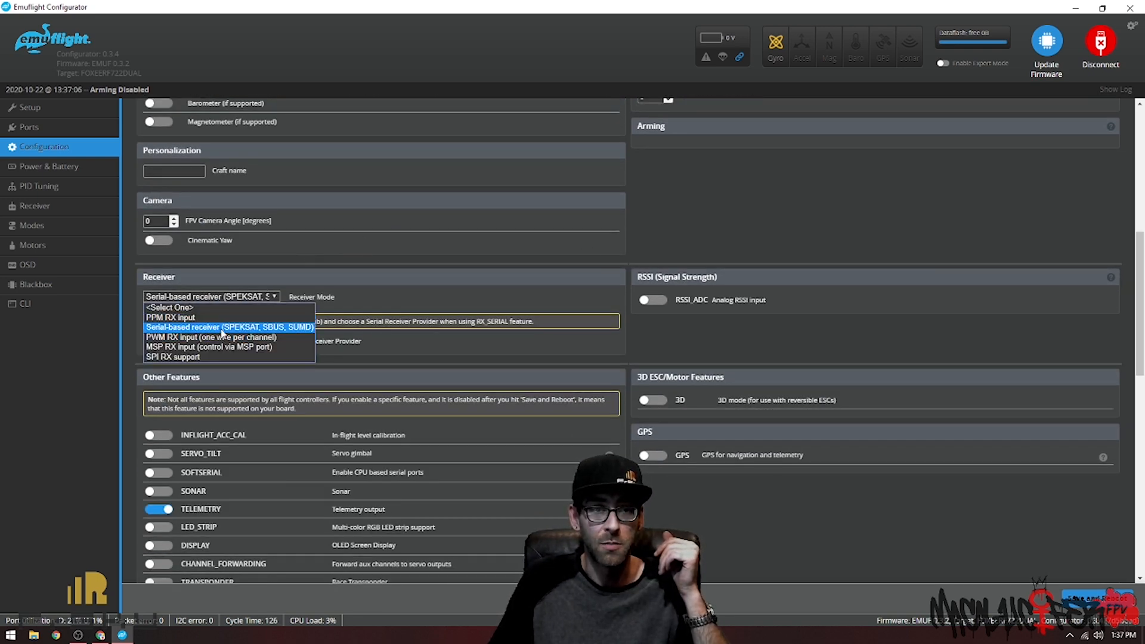
left_click(229, 327)
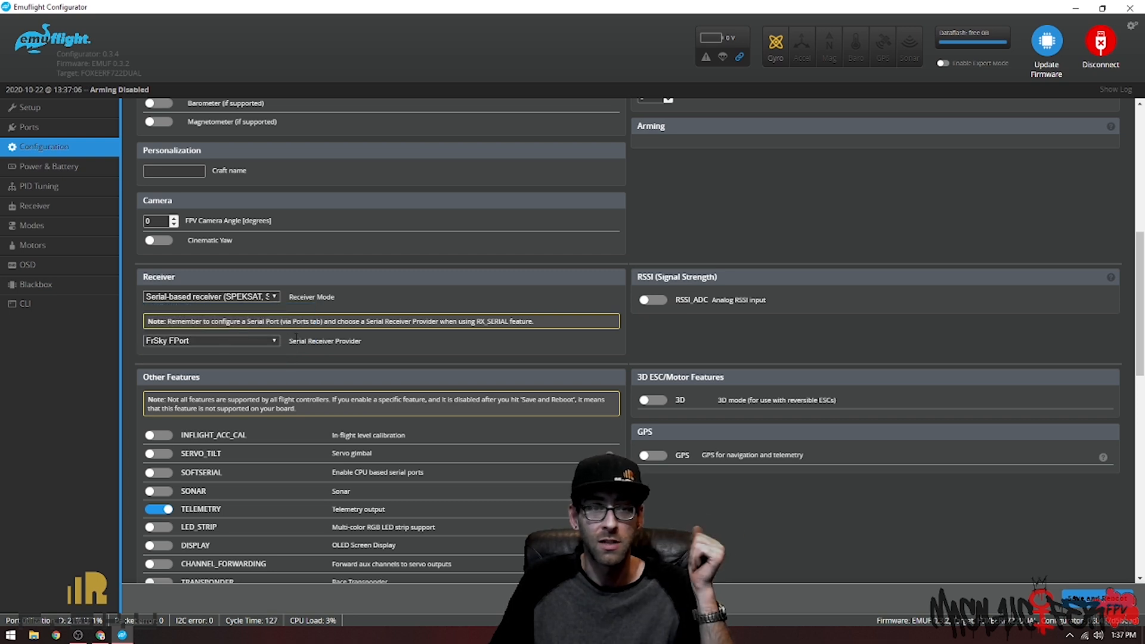
left_click(210, 340)
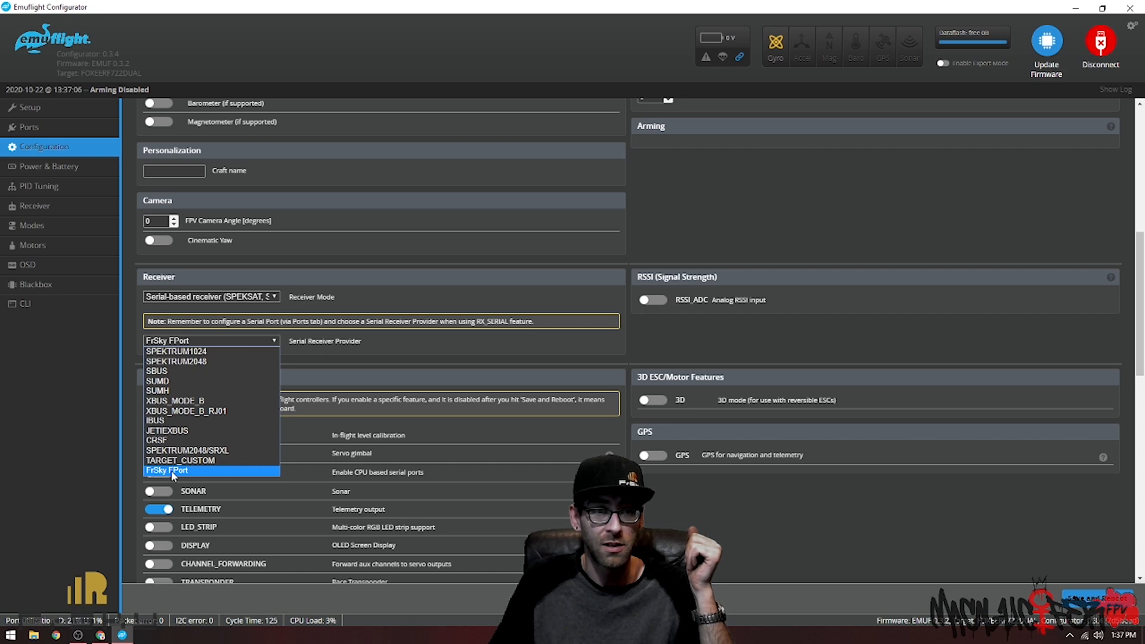
left_click(167, 470)
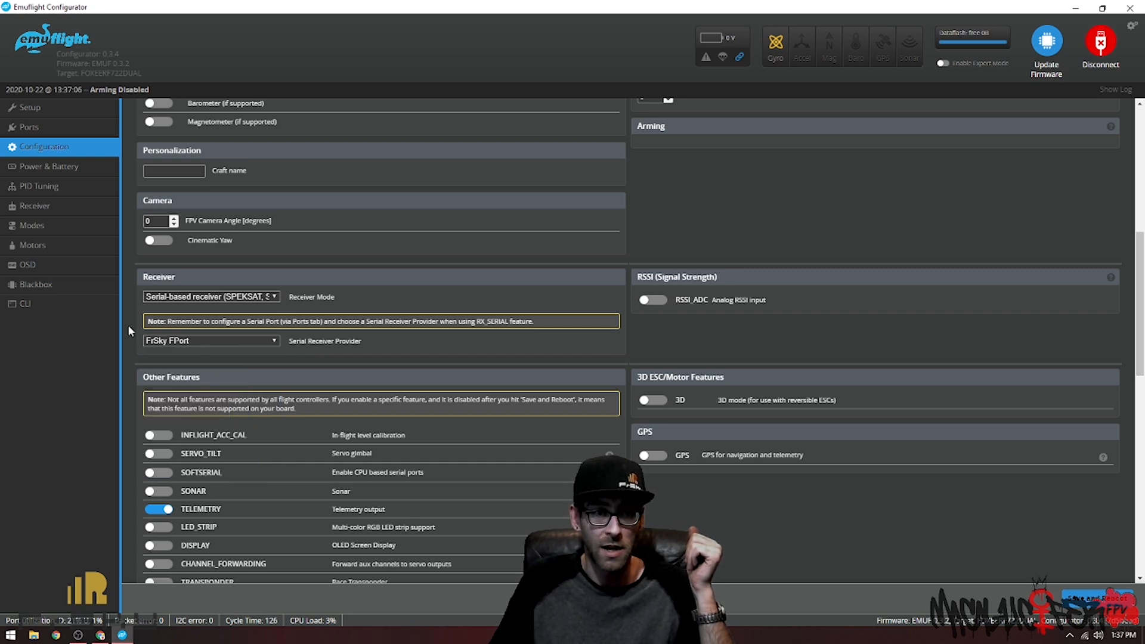
scroll("down", 3)
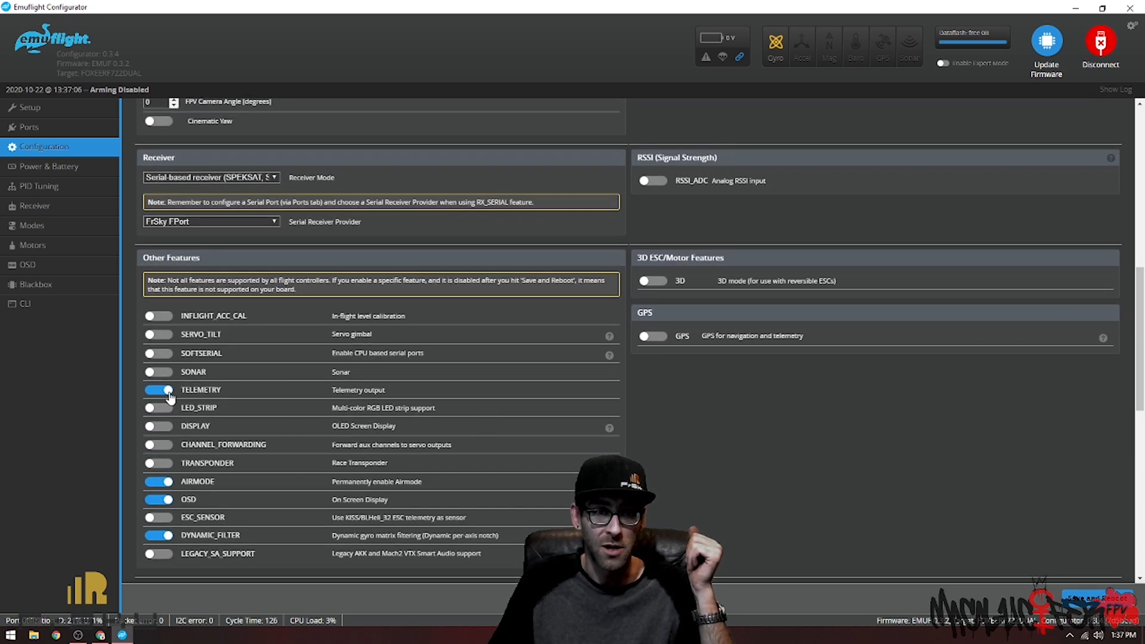
scroll("down", 3)
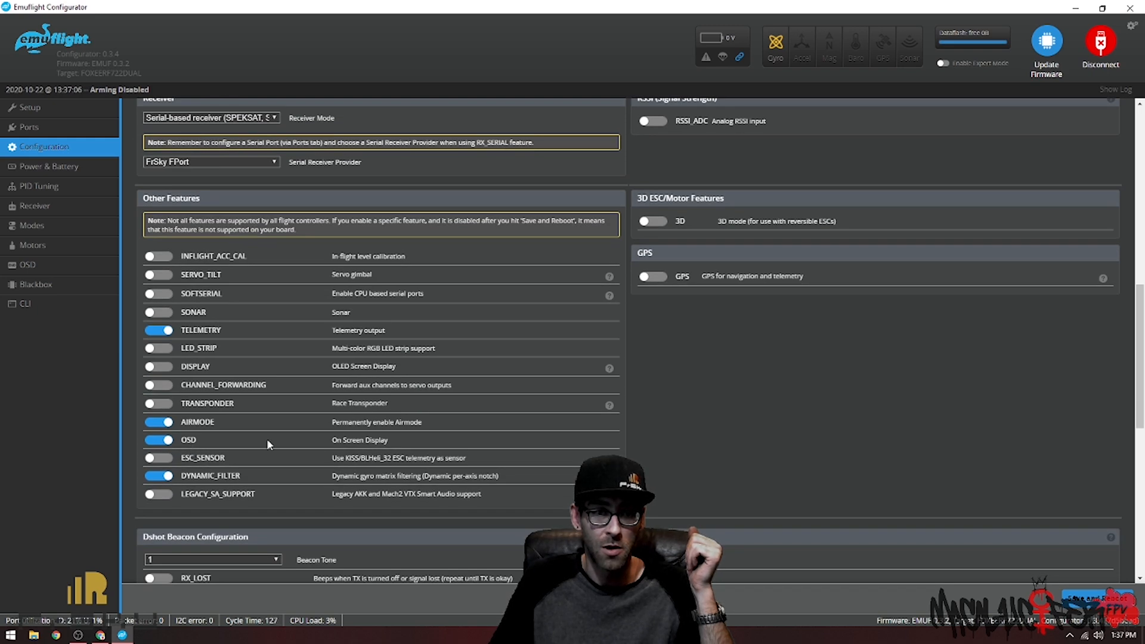
scroll("down", 3)
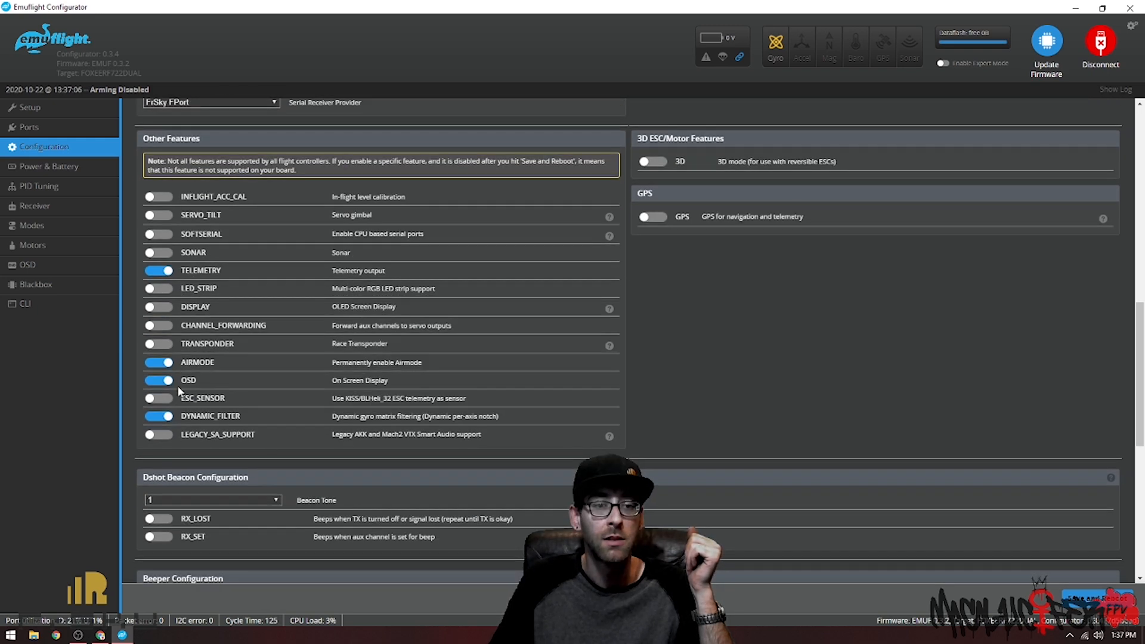
scroll("down", 3)
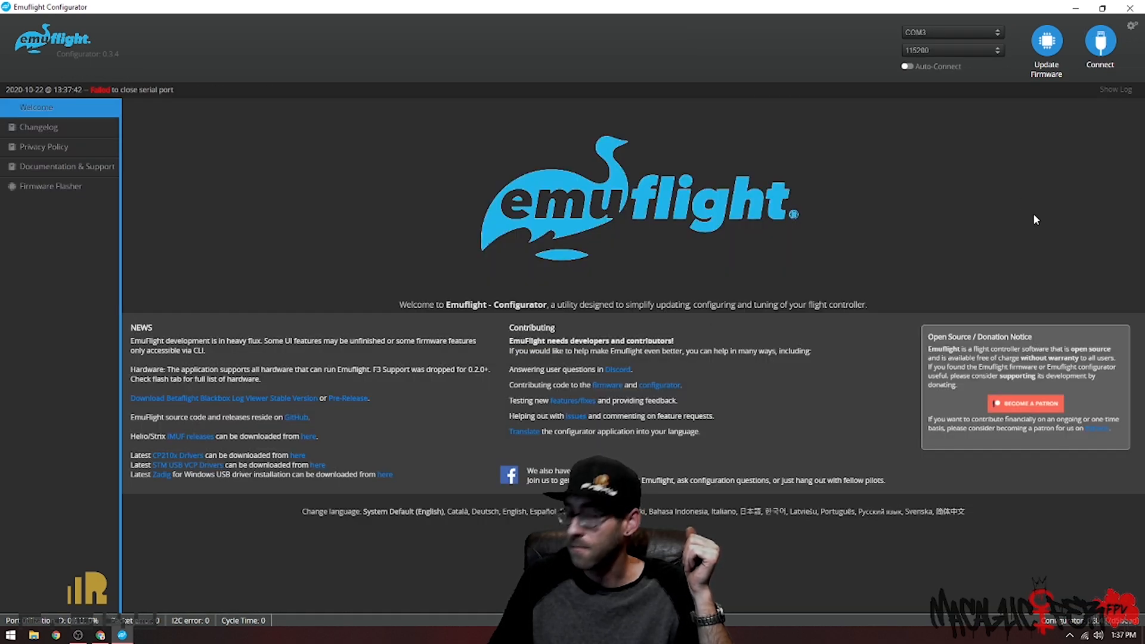
- Reconnect to the flight controller and view the Receiver channel readouts
left_click(1098, 43)
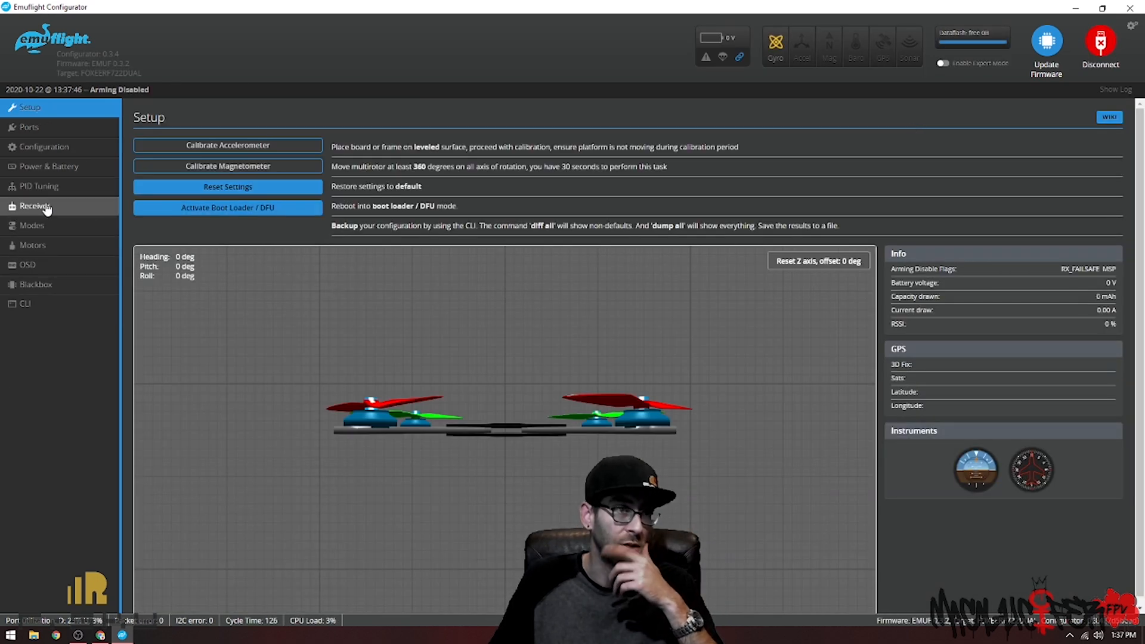
left_click(35, 205)
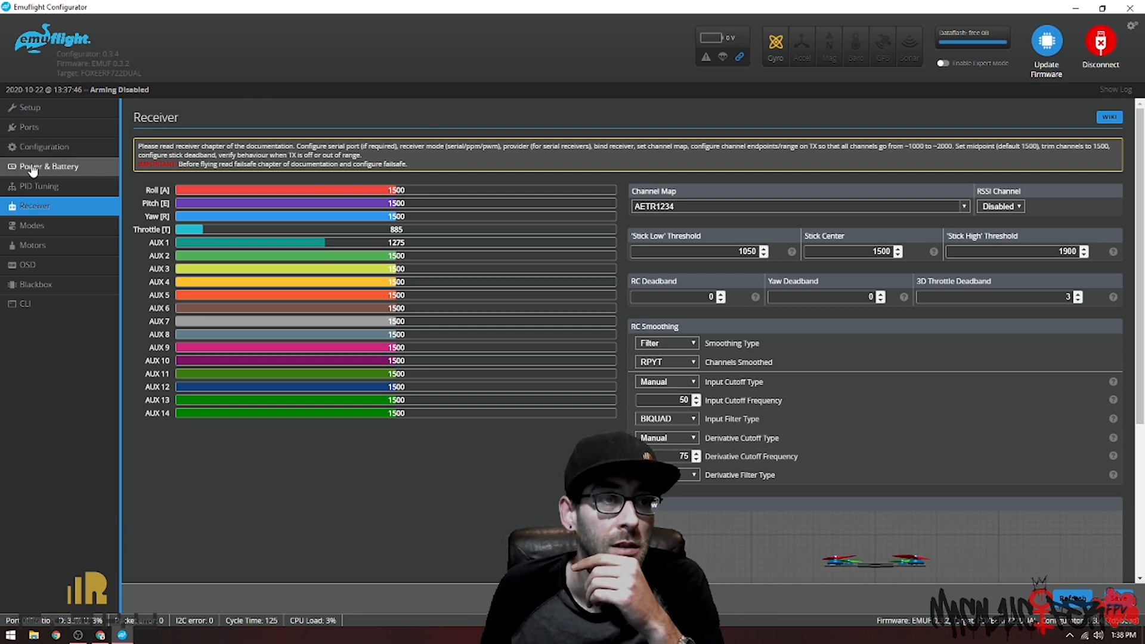
mouse_move(271, 183)
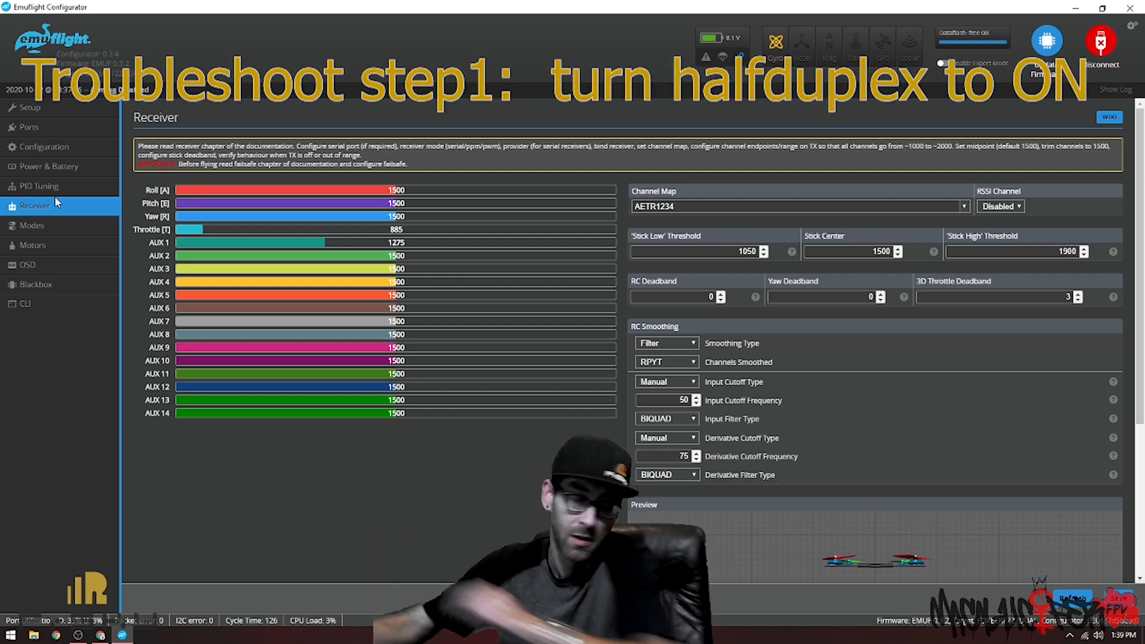
- Enter 'set serialrx_halfduplex = on' and 'save' in the CLI so the board reboots
left_click(25, 303)
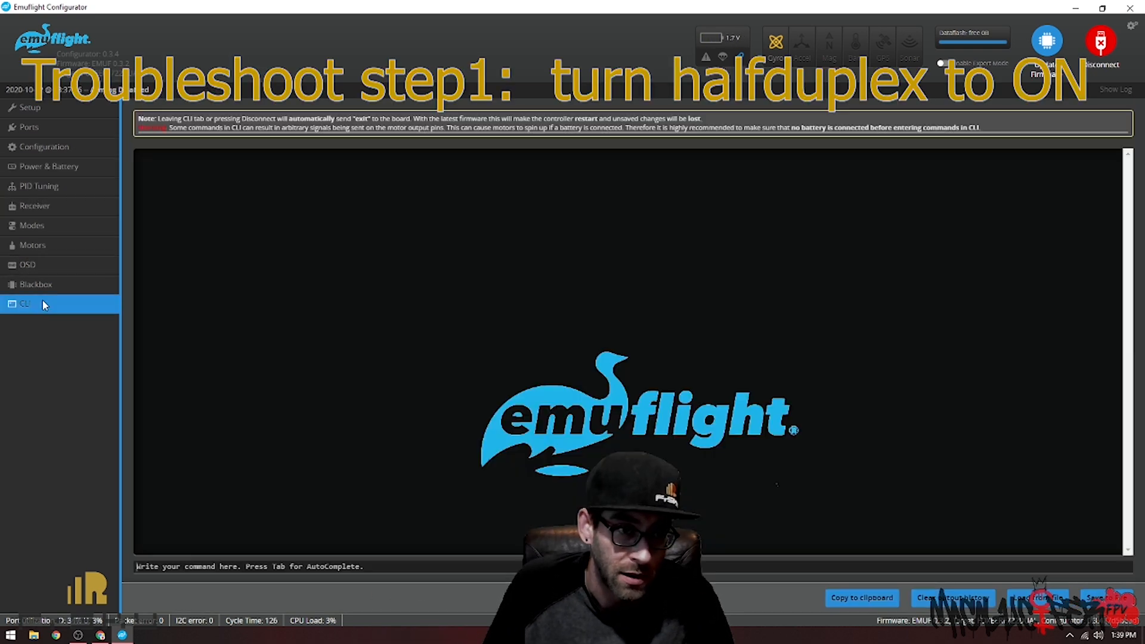
left_click(25, 303)
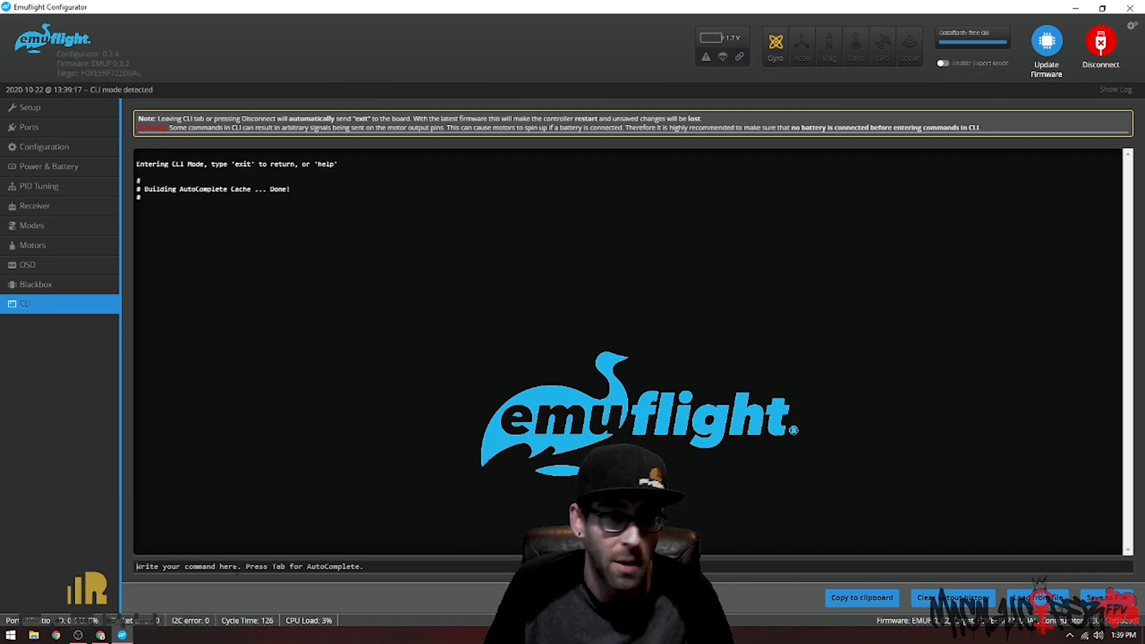
type("set serialrx_")
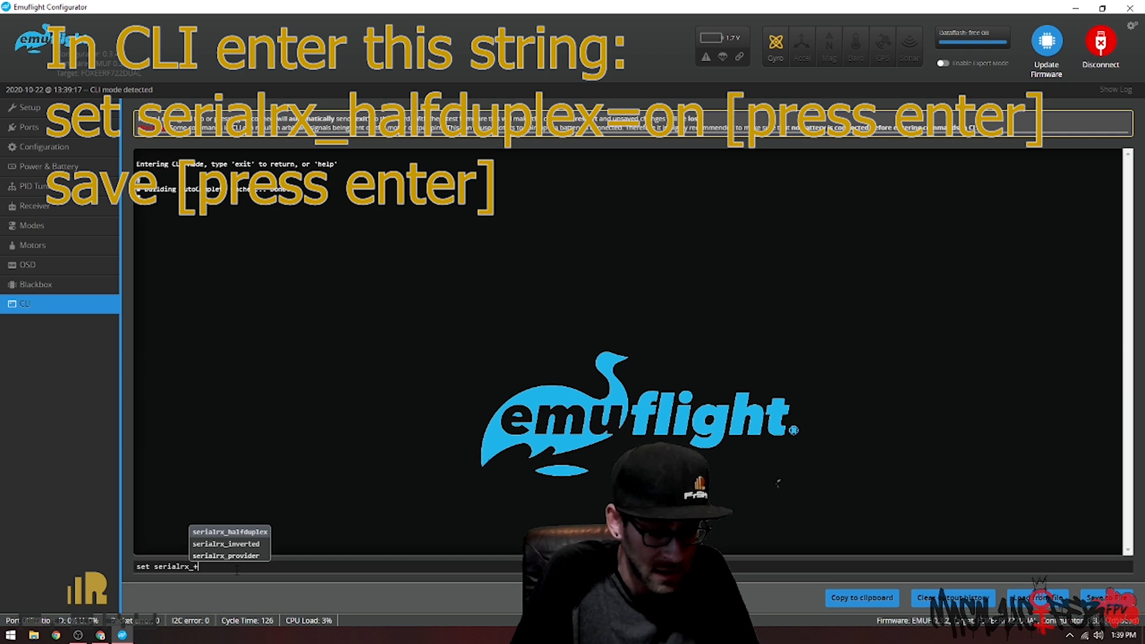
key("Backspace")
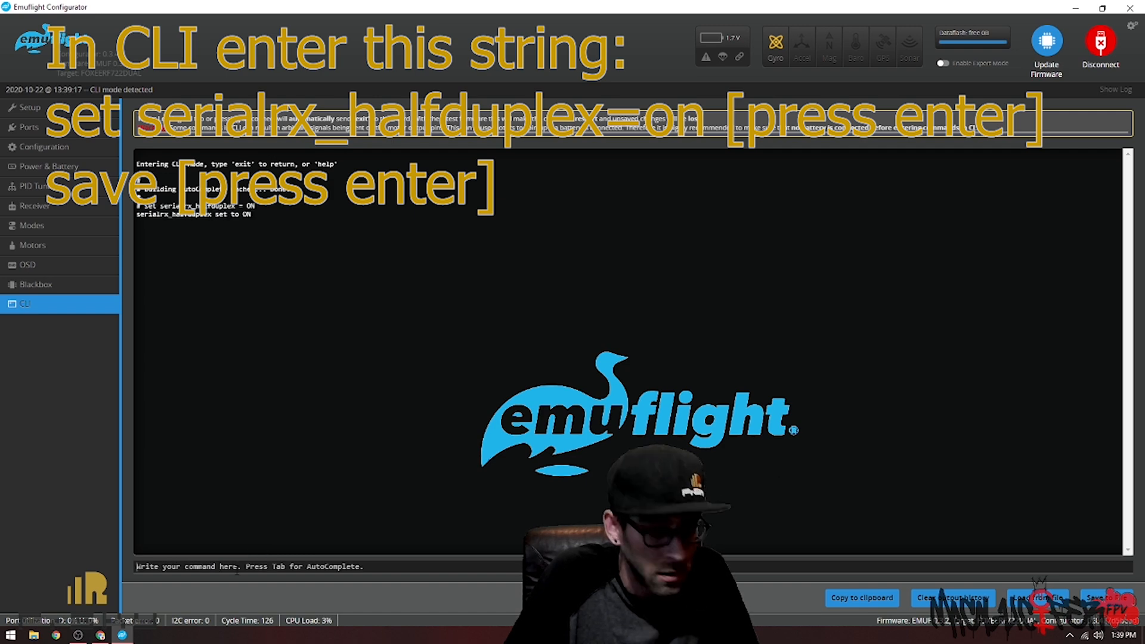
key("enter")
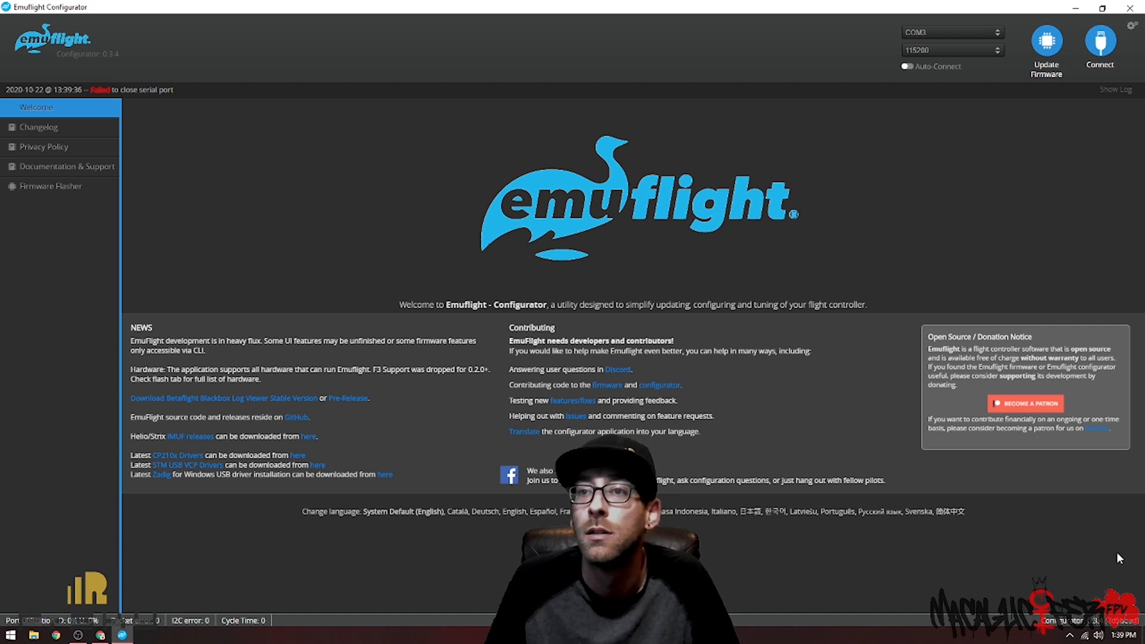
- Reconnect and check the Receiver channel readouts again
left_click(1099, 44)
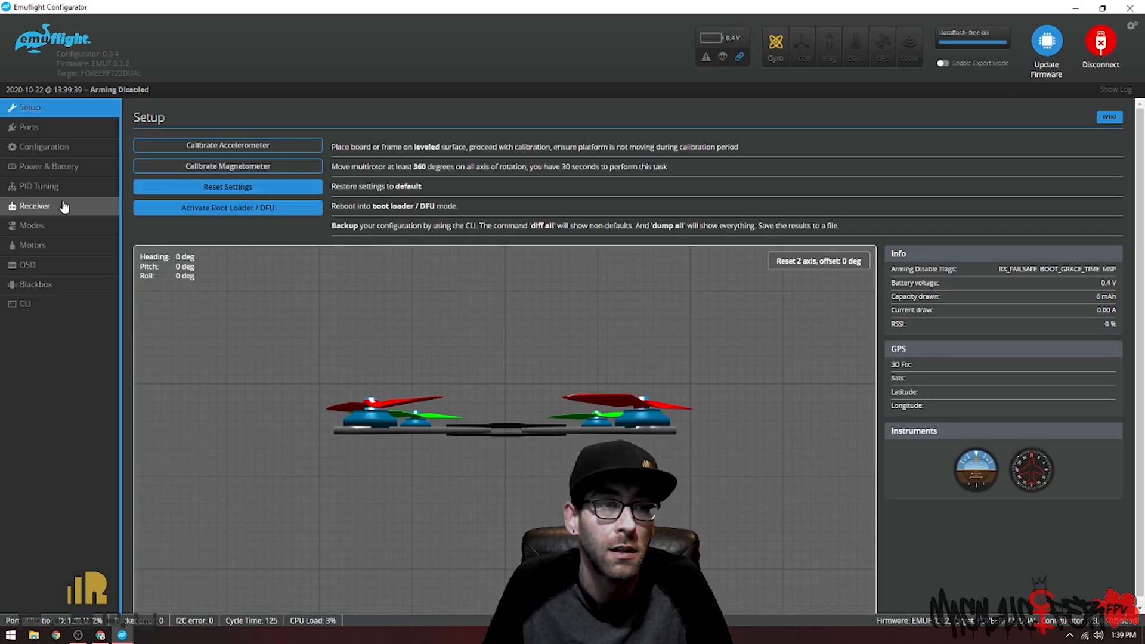
left_click(35, 205)
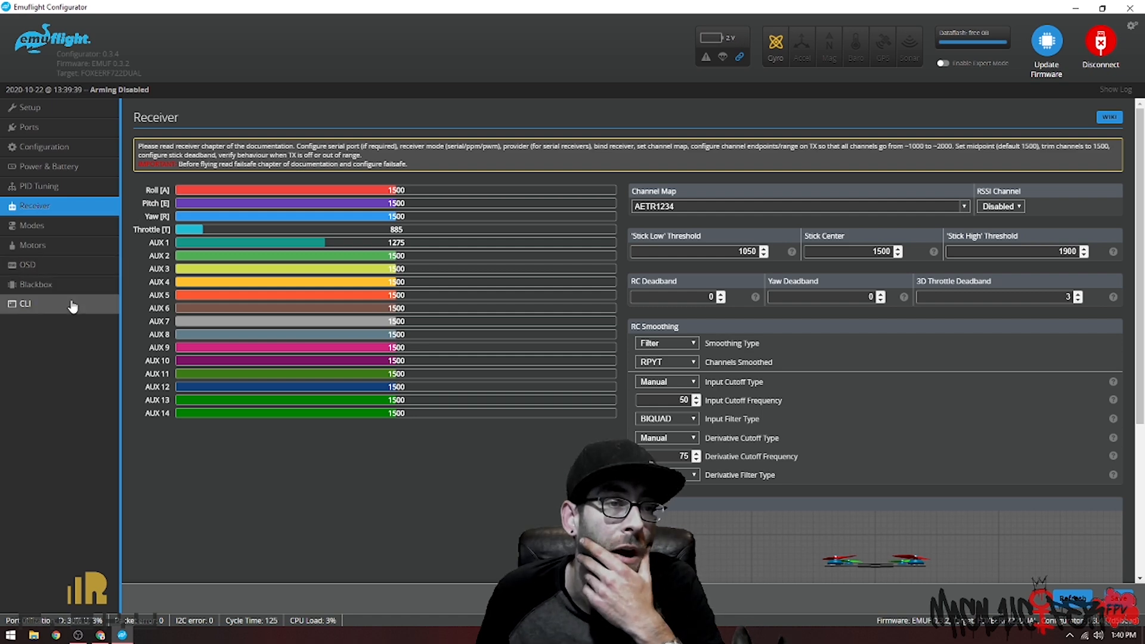
- In the CLI, enter 'set serialrx_inverted = on' and save, rebooting the board
left_click(26, 303)
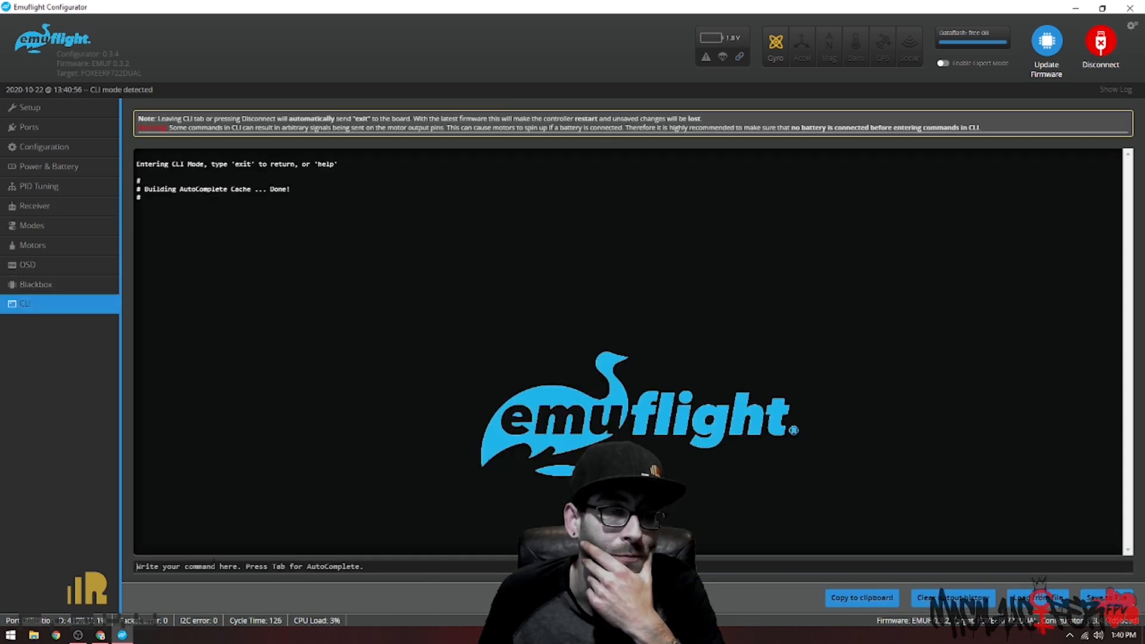
type("set ser")
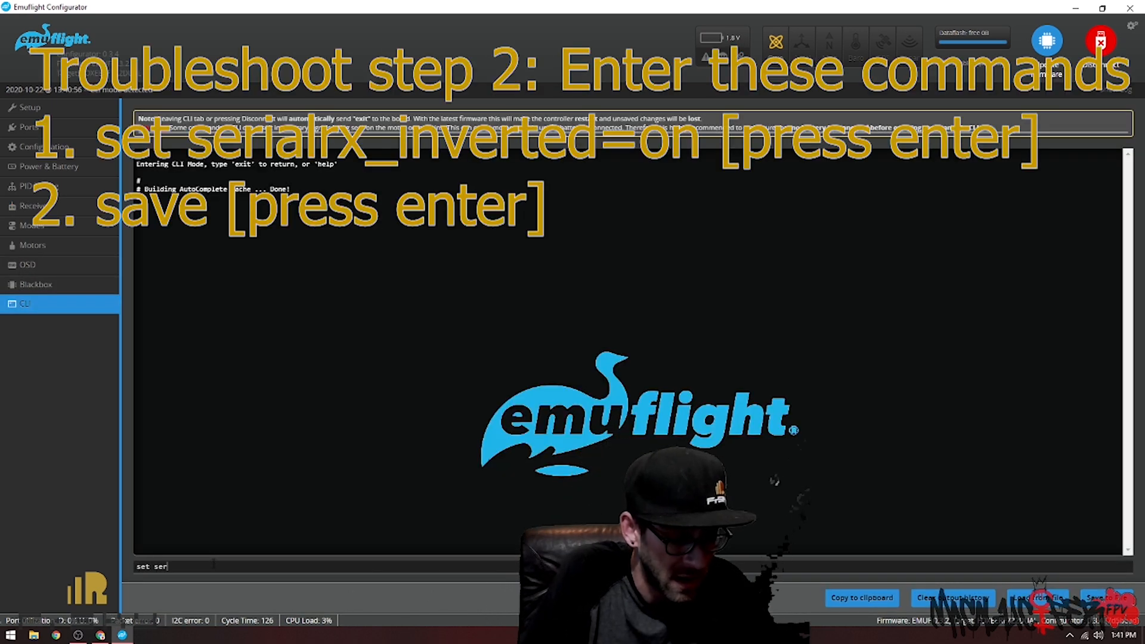
type("ialrx_")
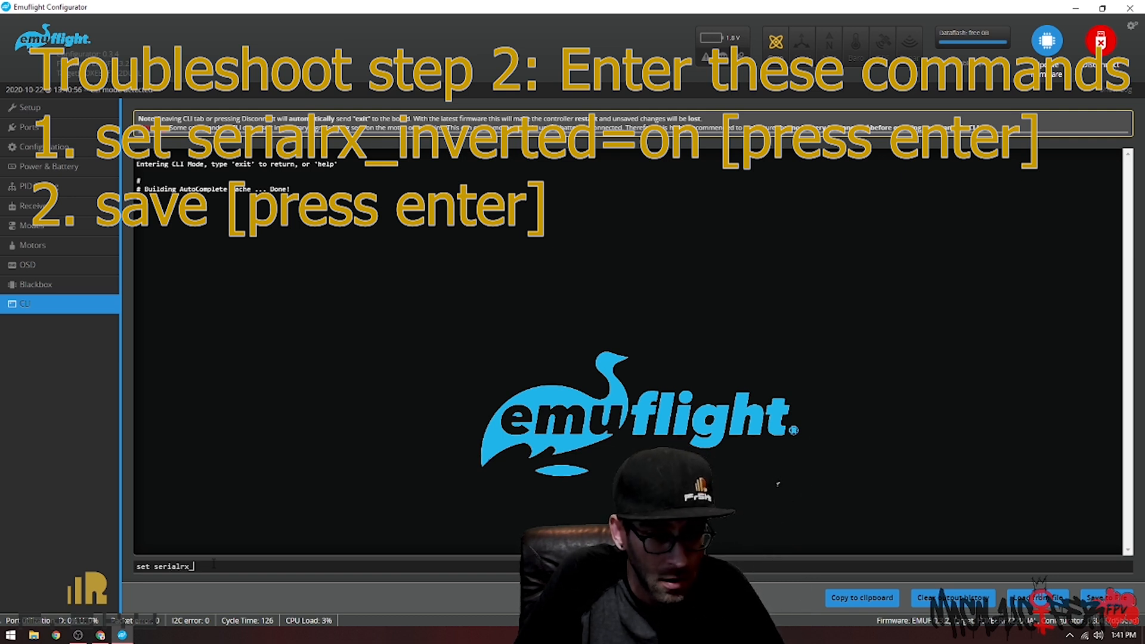
type("invert")
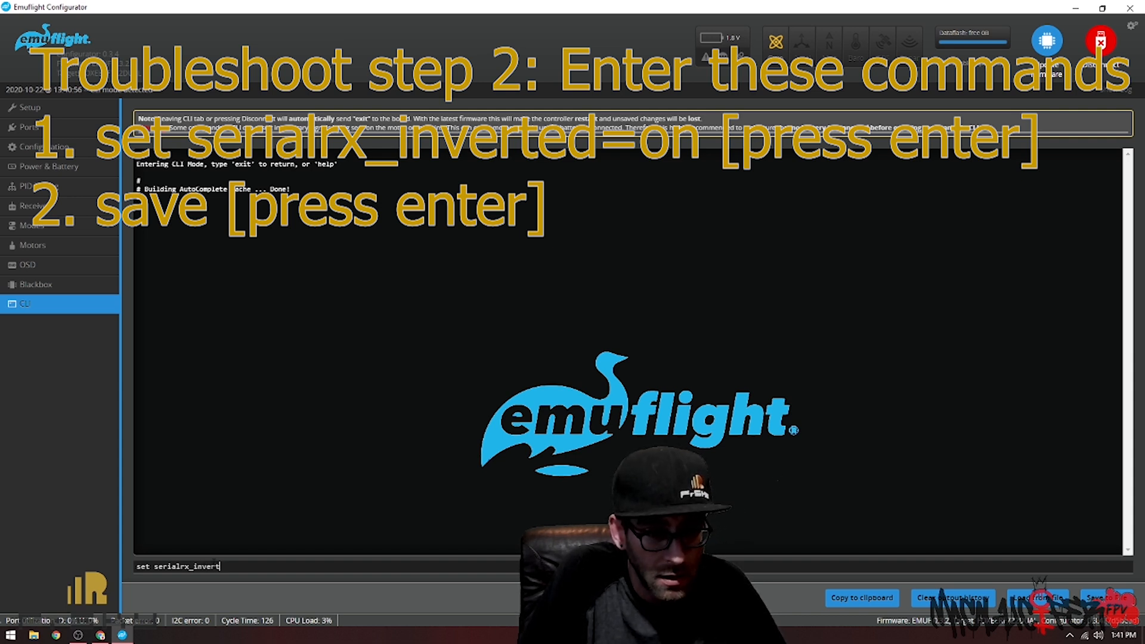
type("ed")
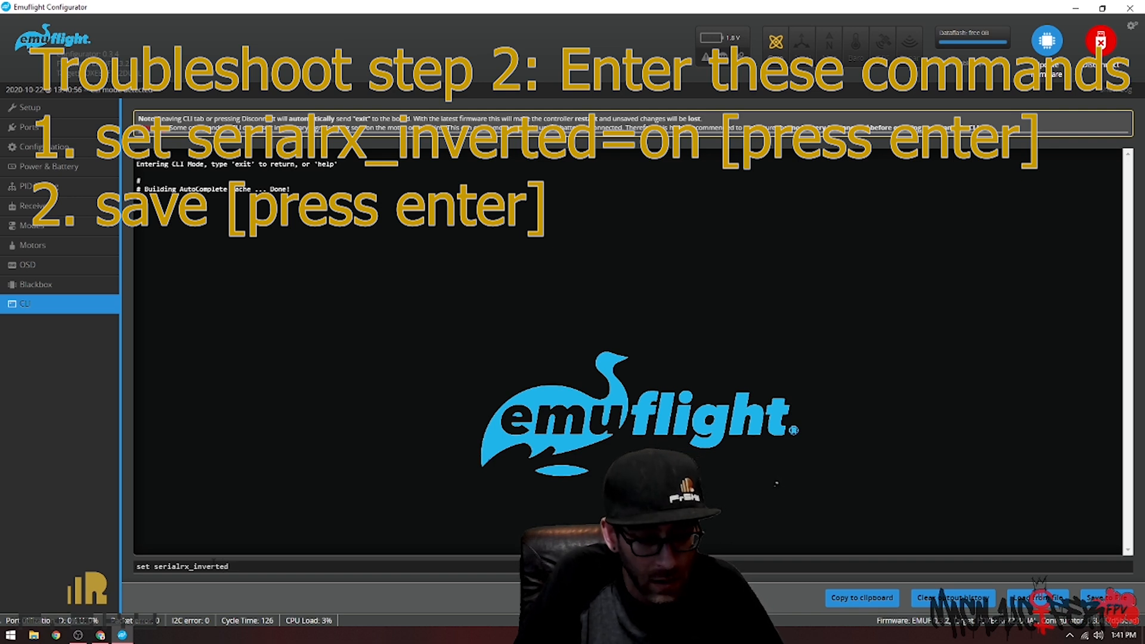
type("-")
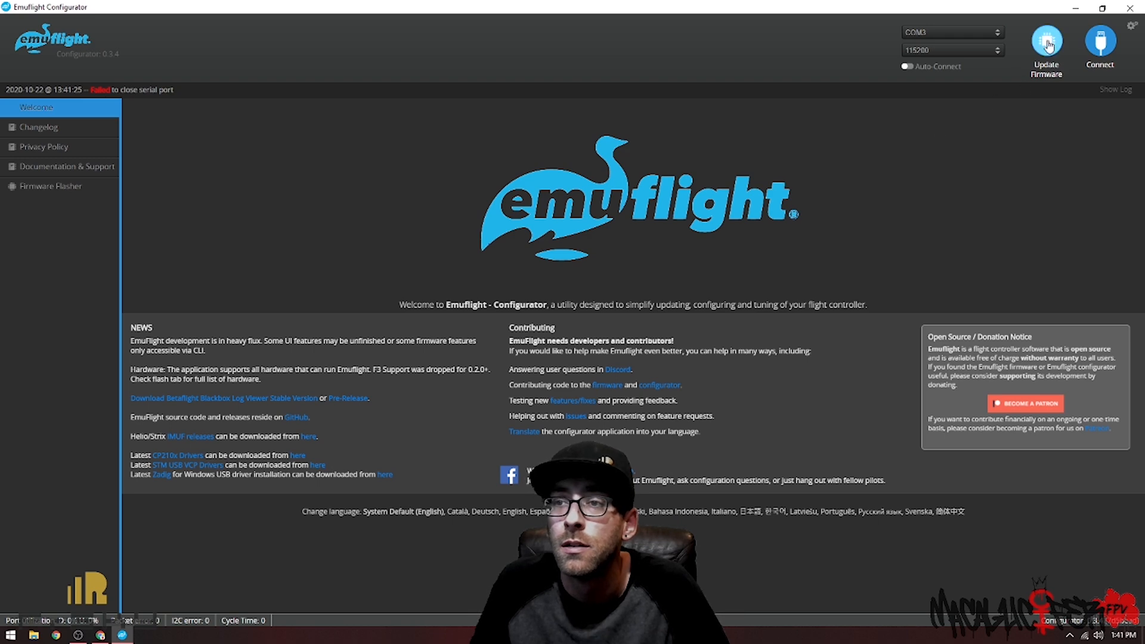
- Reconnect, watch the Receiver channel bars respond to stick and switch inputs, then disconnect
left_click(1100, 42)
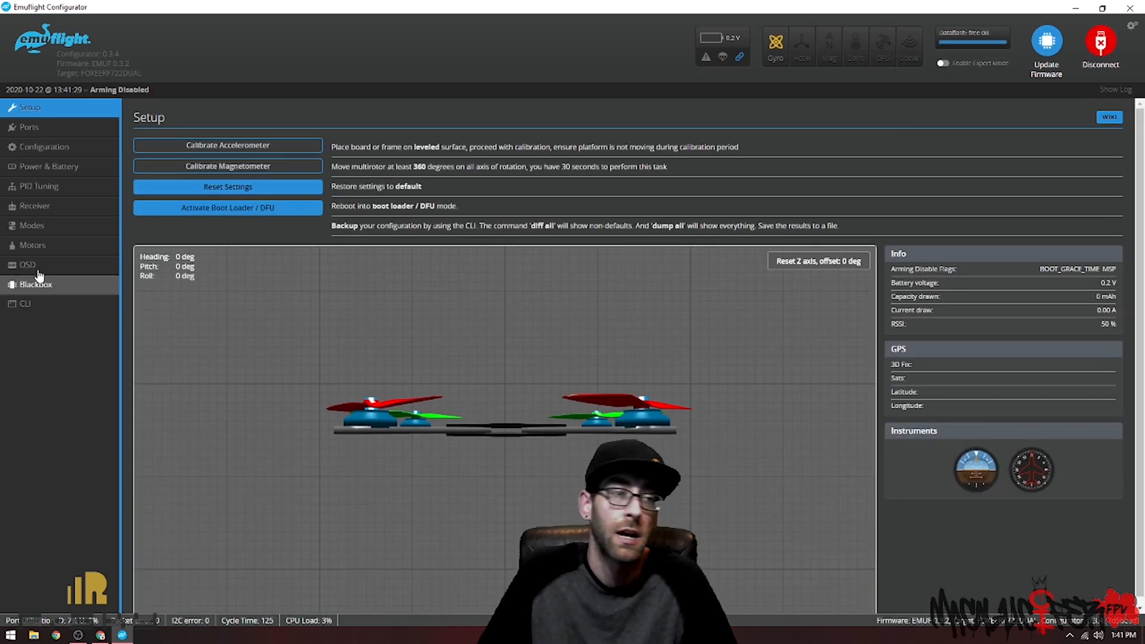
left_click(34, 205)
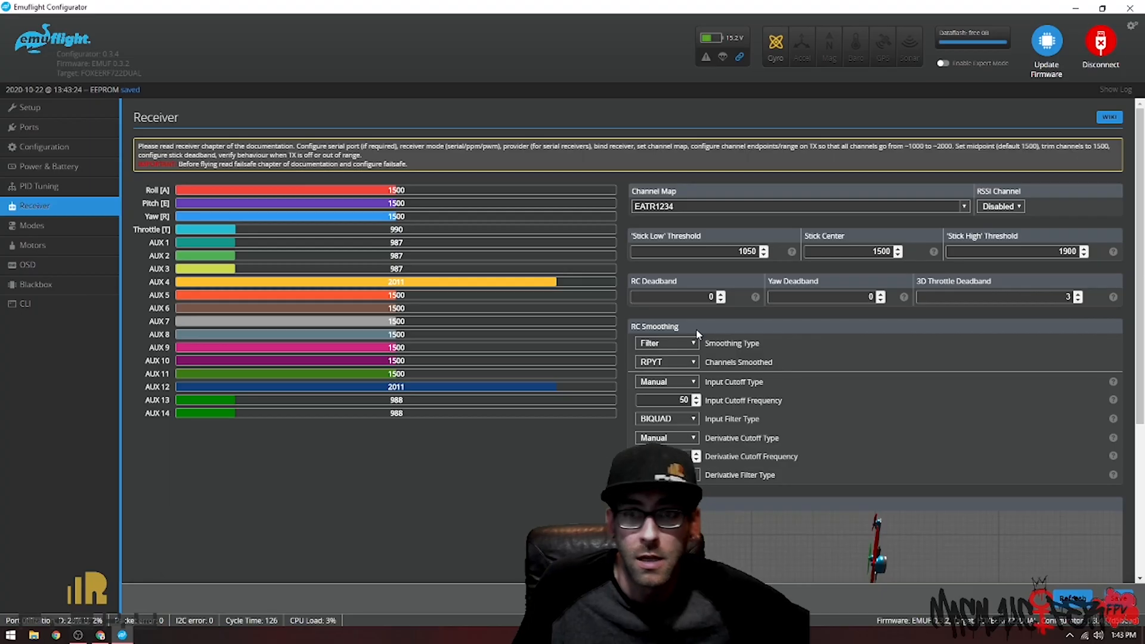
left_click(674, 454)
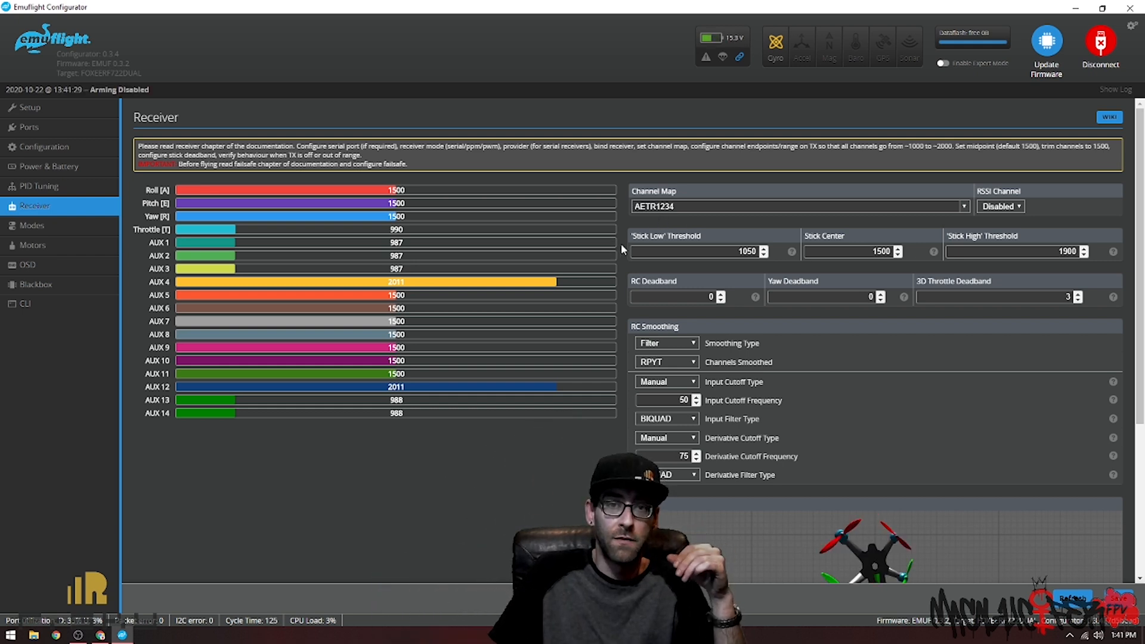
mouse_move(439, 300)
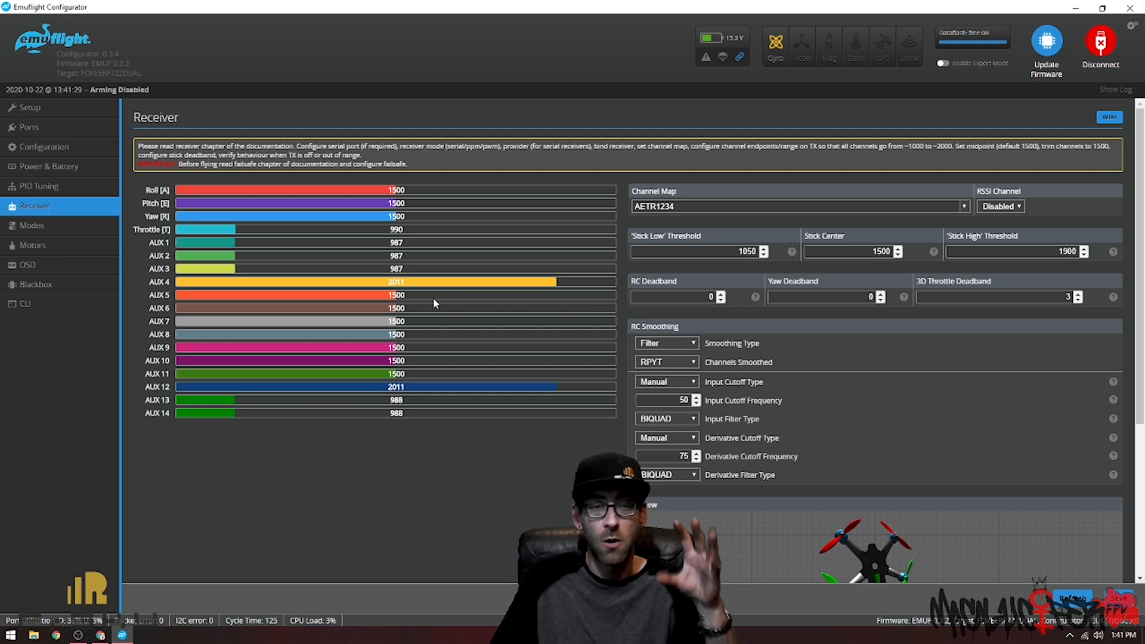
mouse_move(468, 305)
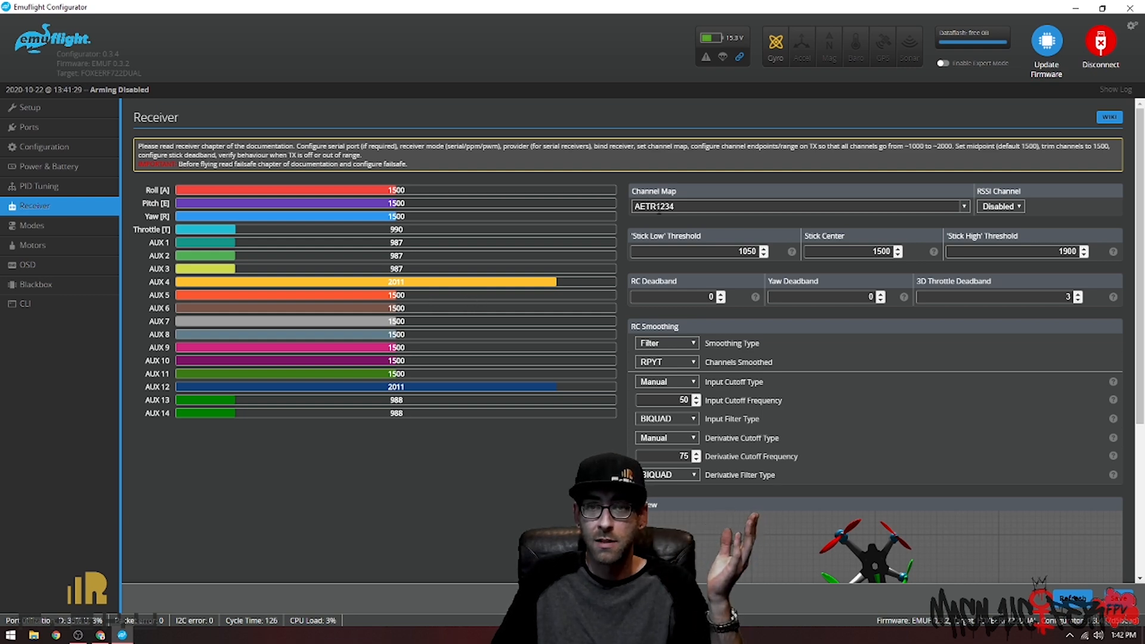
left_click(1100, 44)
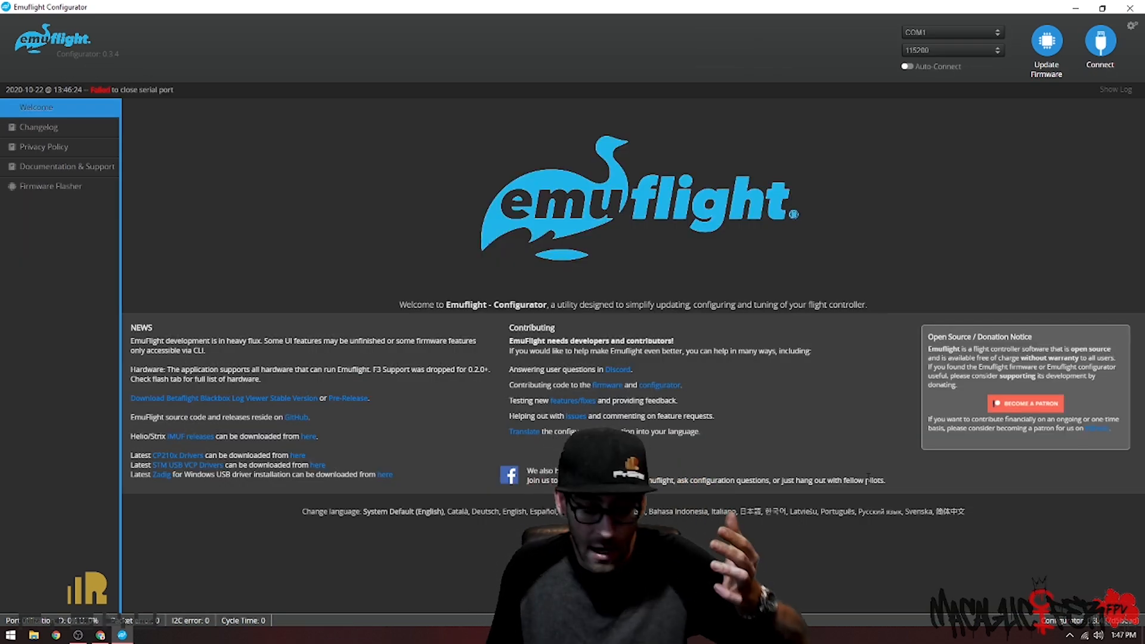